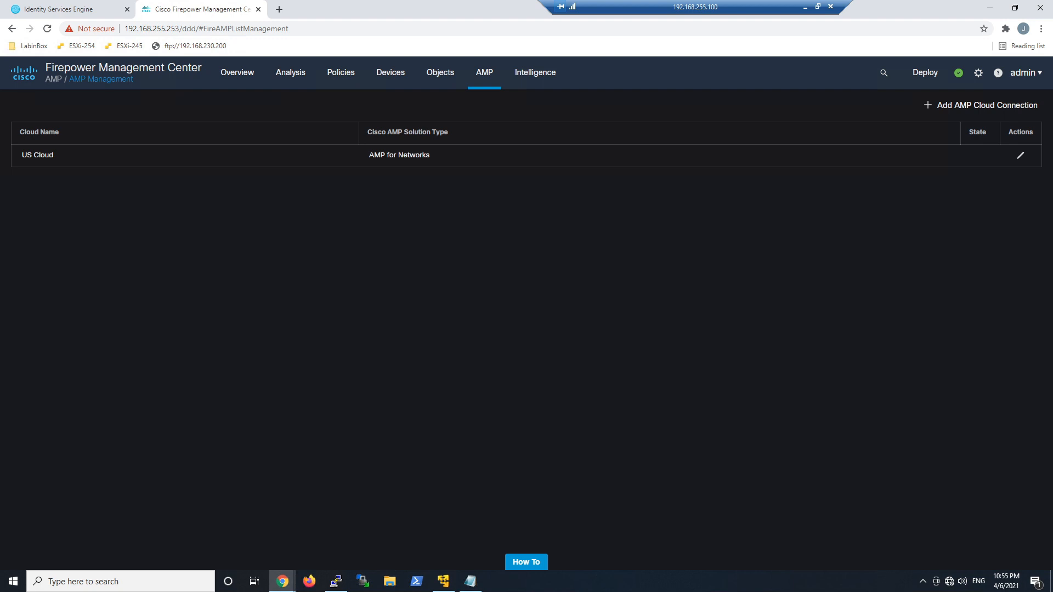
Step: Add an AMP cloud connection to US Cloud, used for AMP for Firepower, and register it
left_click(986, 105)
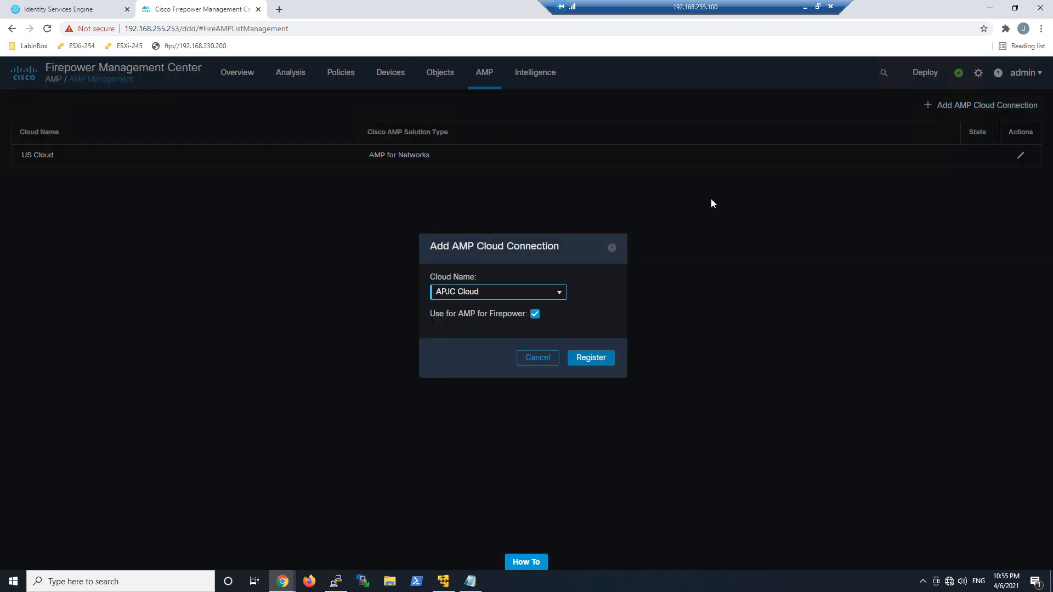
left_click(497, 292)
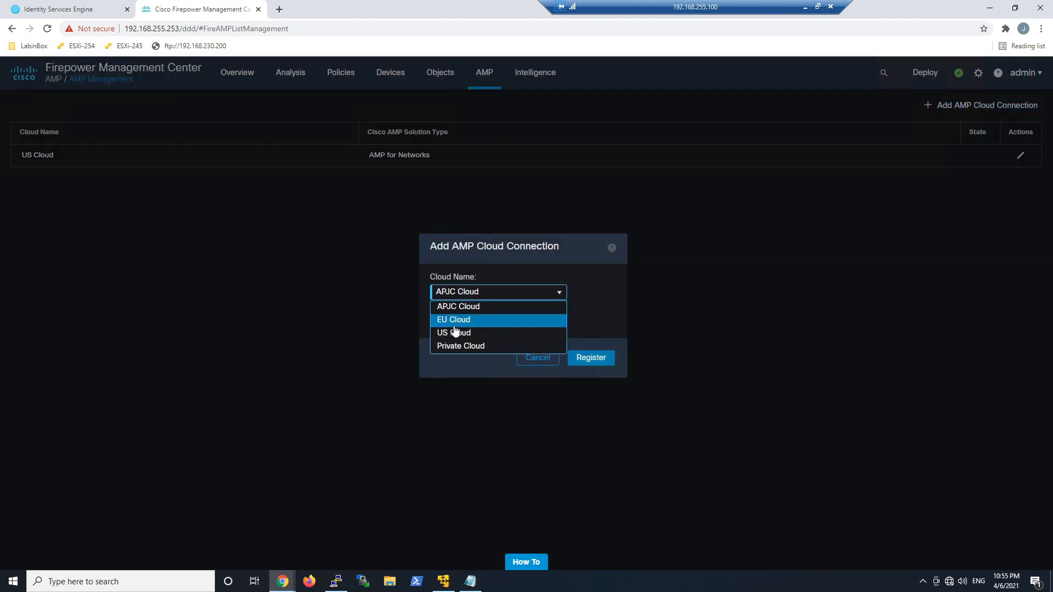
left_click(454, 332)
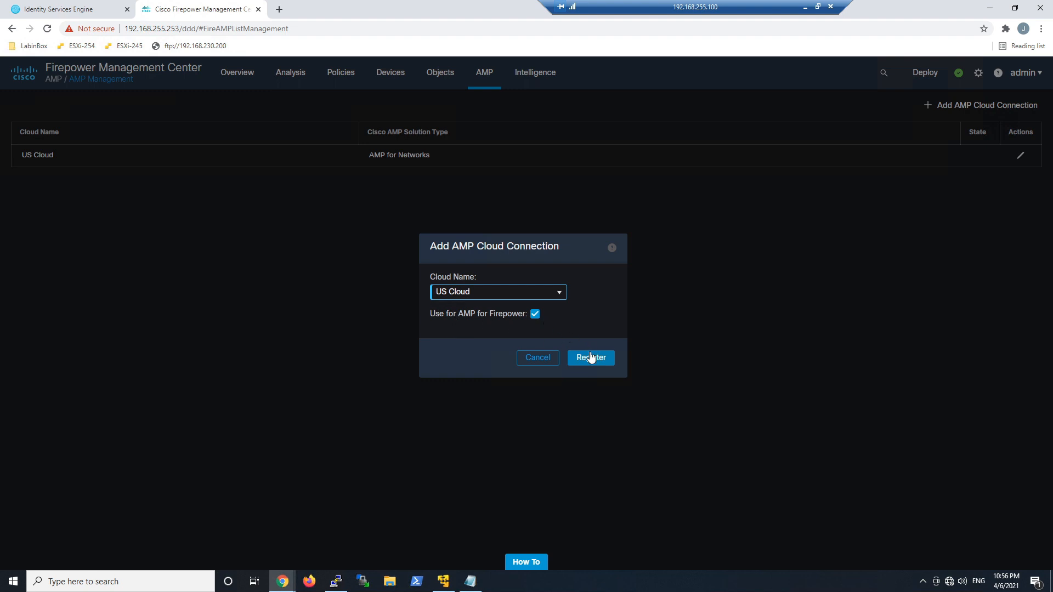
left_click(590, 357)
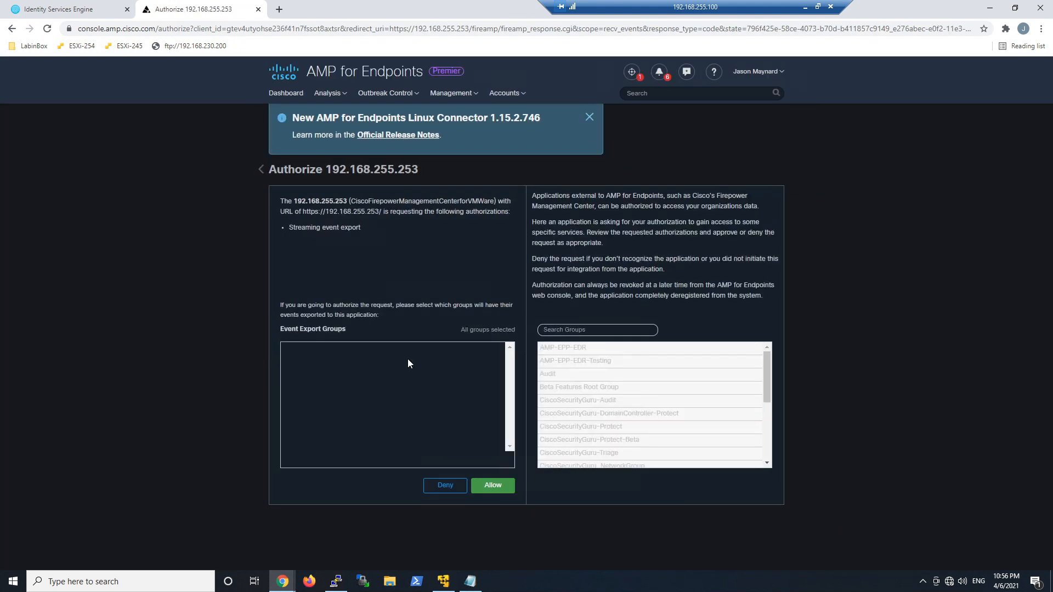
Step: Add the CiscoSecurityGuru groups to Event Export Groups and allow the FMC's event streaming
left_click(578, 399)
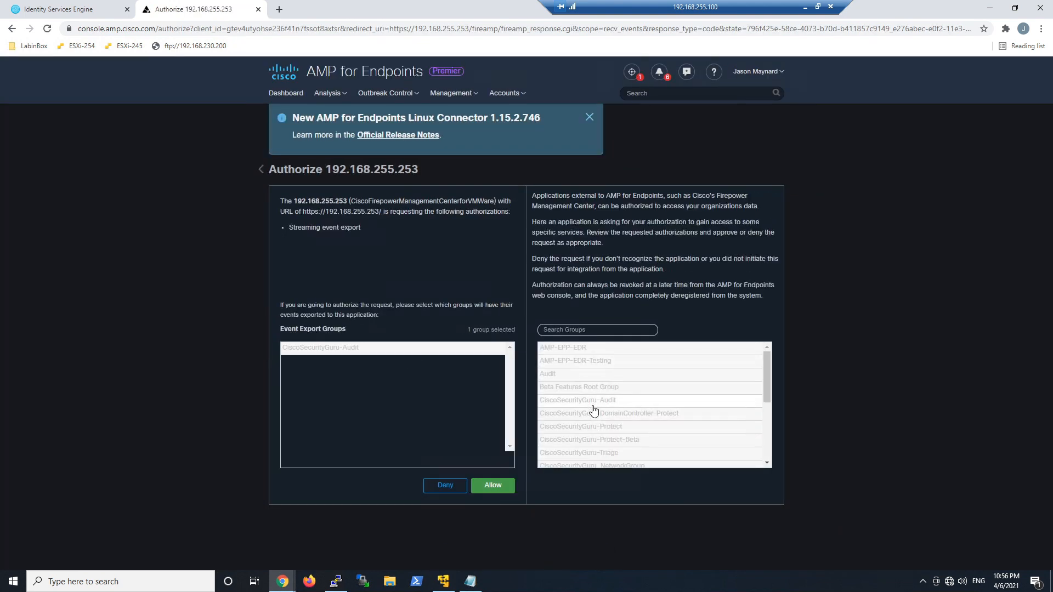
left_click(589, 439)
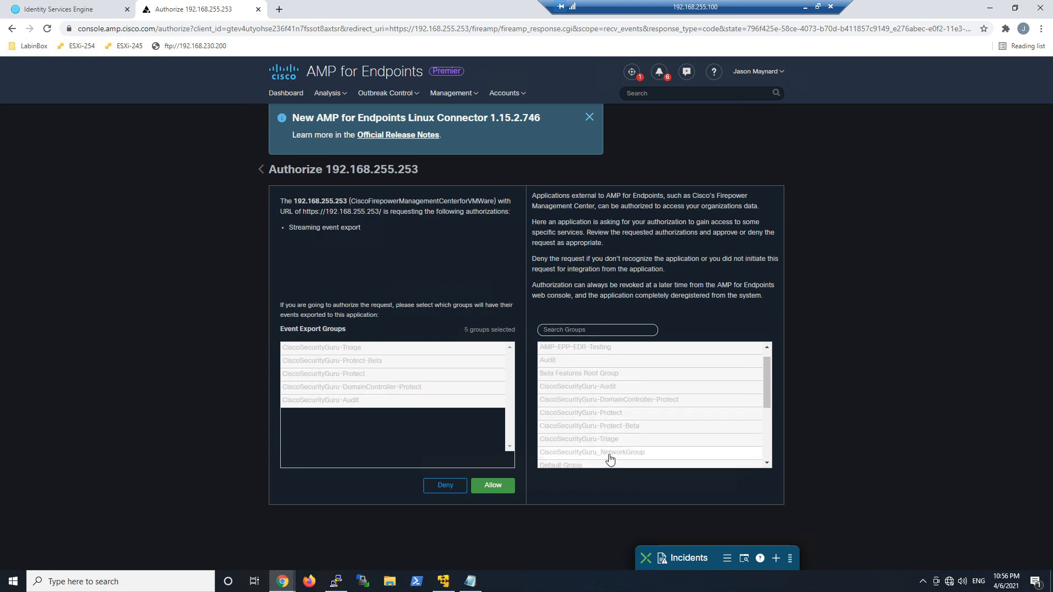
left_click(591, 452)
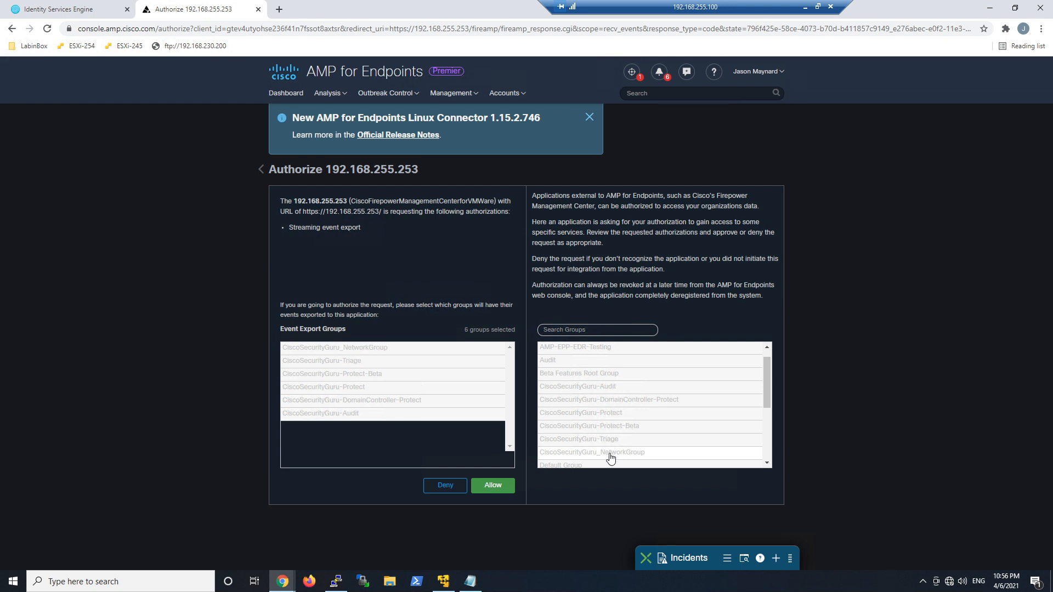
scroll("down", 3)
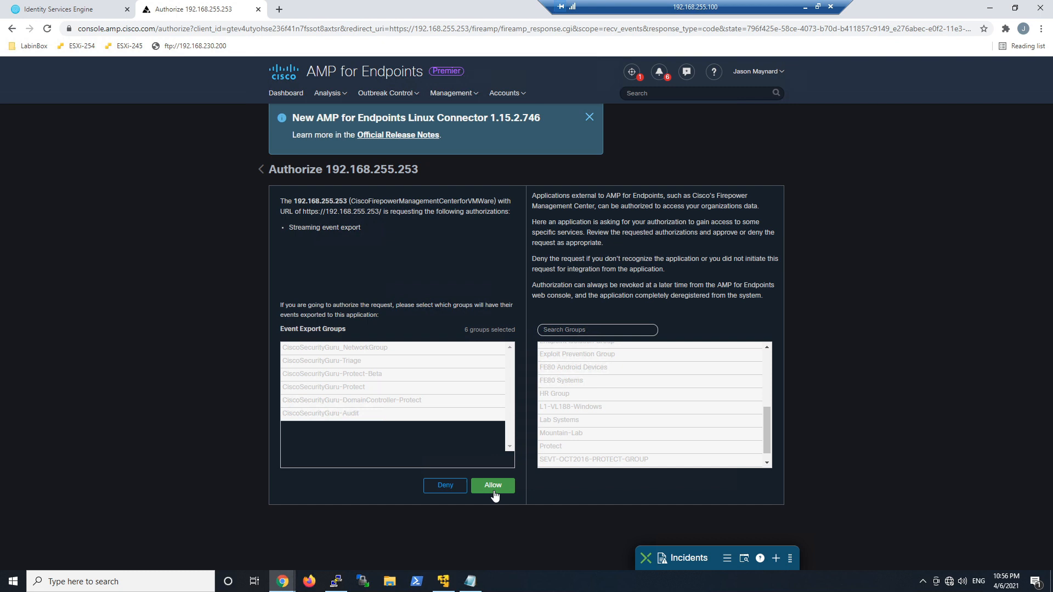
left_click(492, 485)
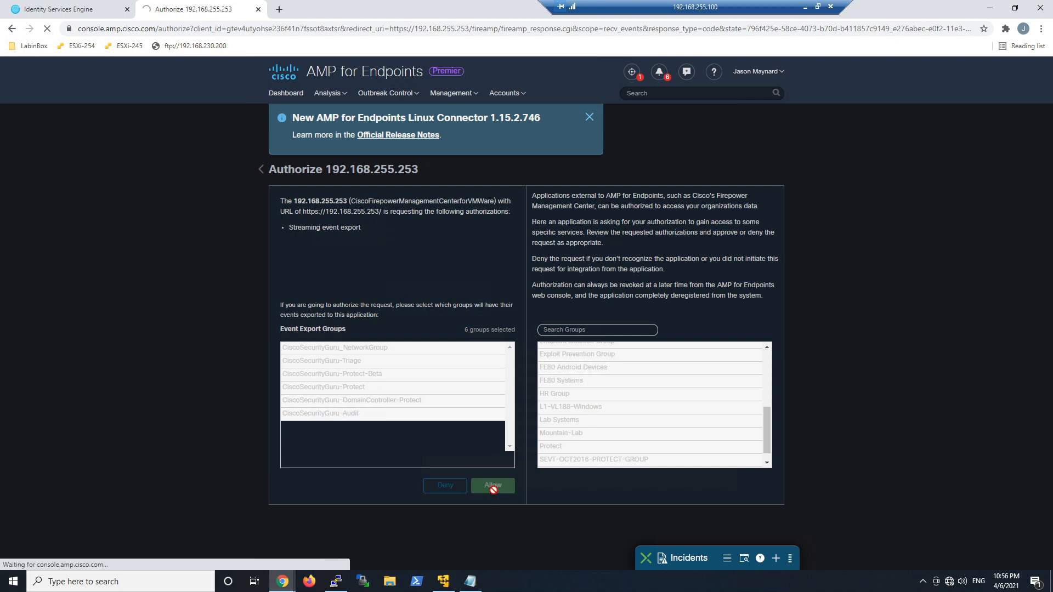
left_click(493, 485)
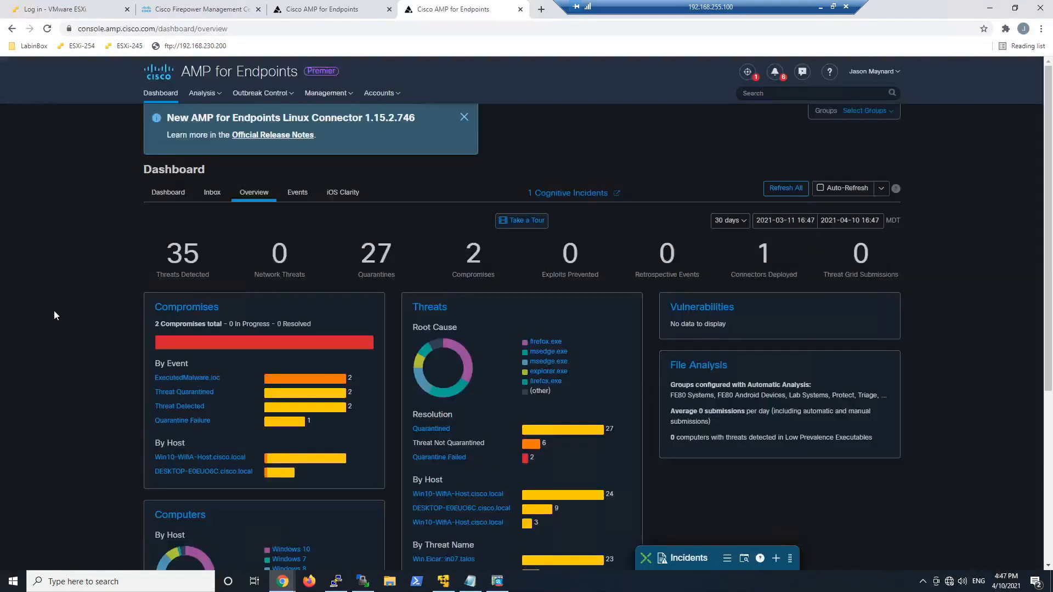
Step: Go to Management > Policies, filter to Network policies and expand CiscoSecurityGuru_Network
left_click(326, 93)
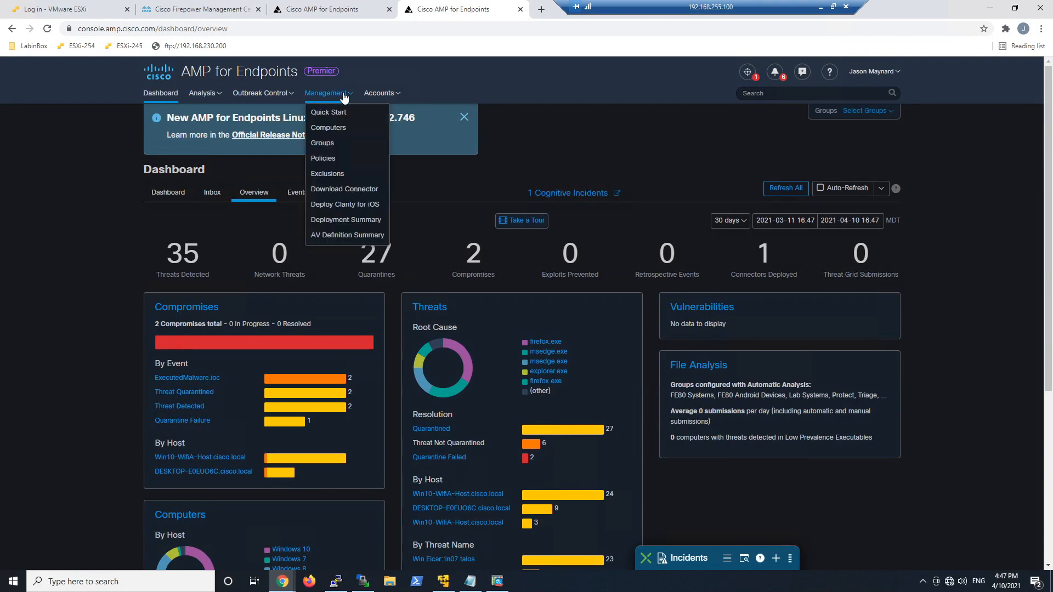
left_click(323, 158)
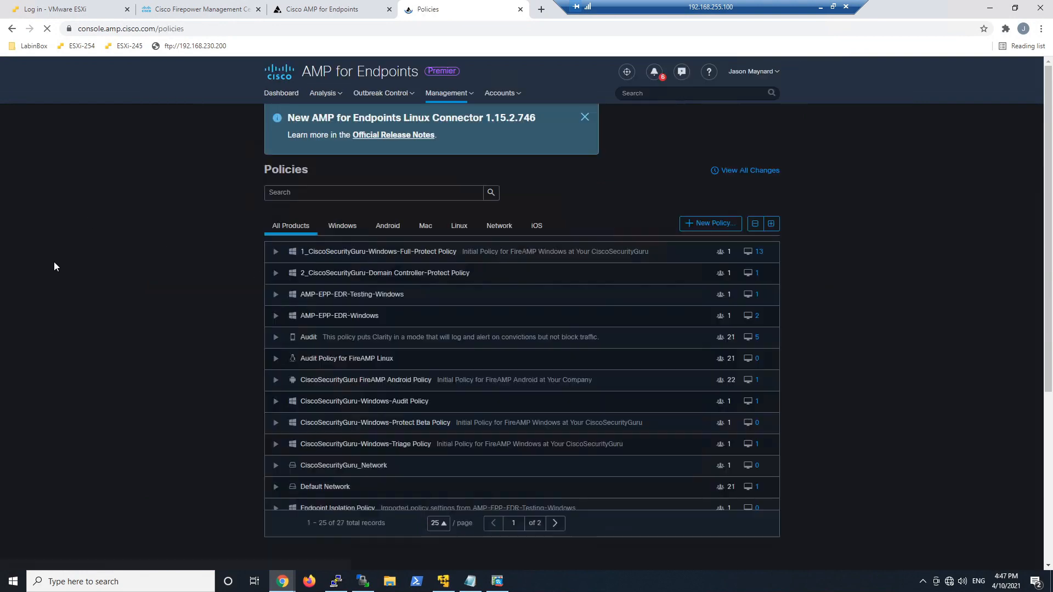
left_click(499, 224)
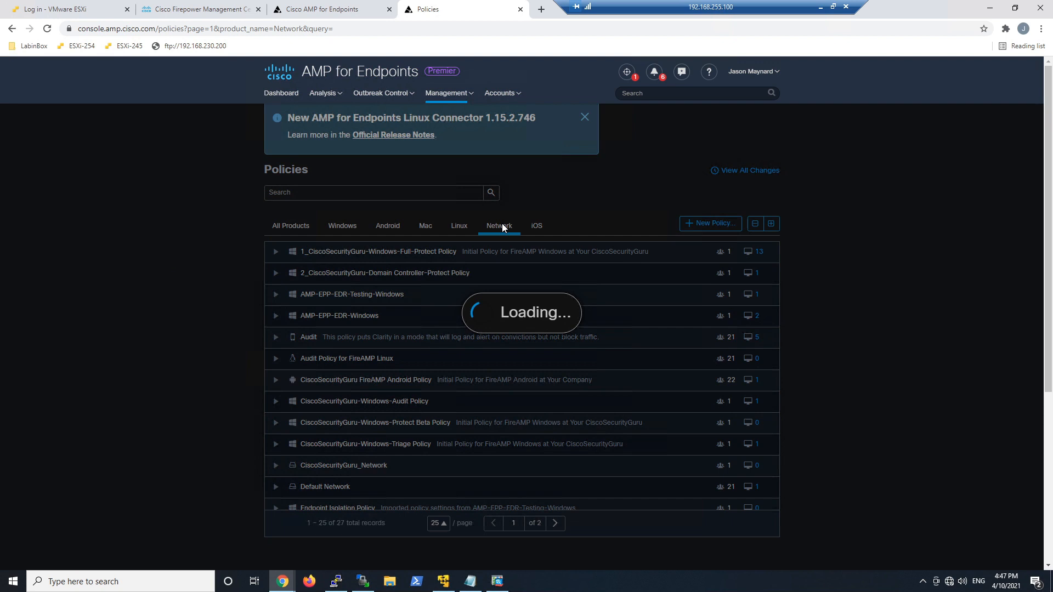
left_click(499, 226)
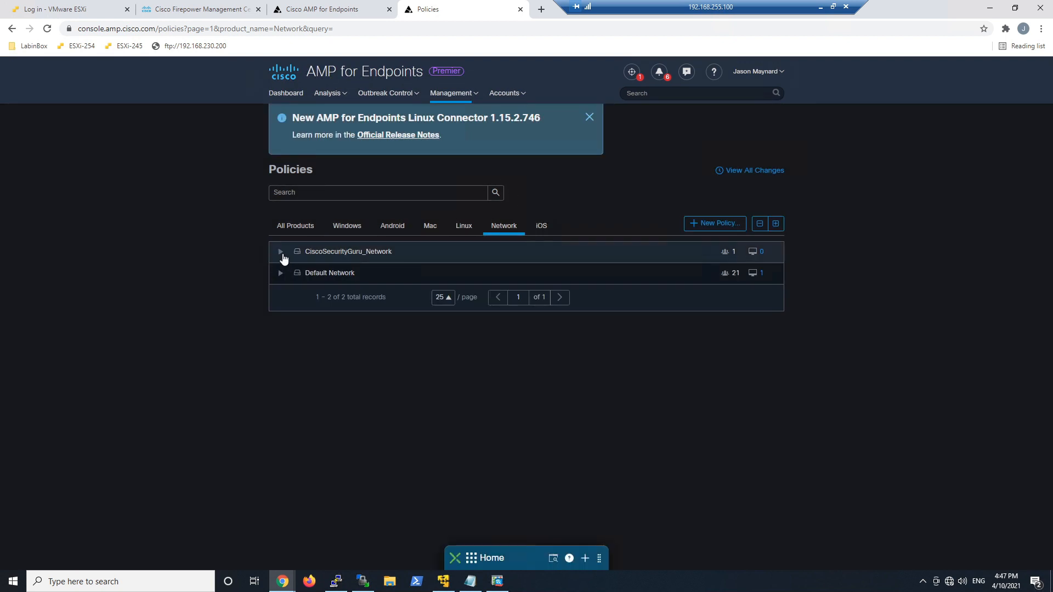
left_click(279, 251)
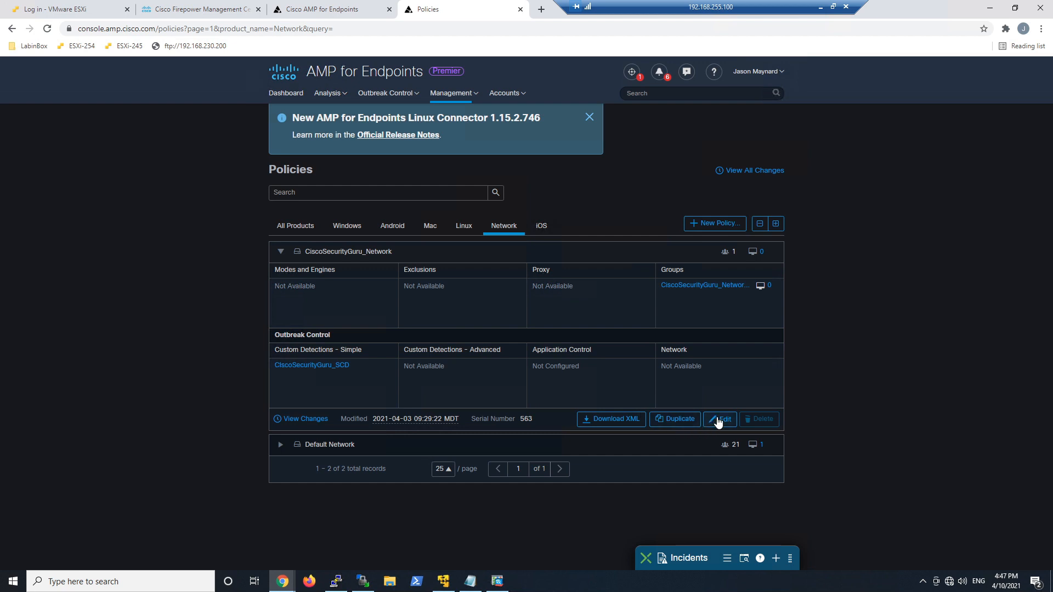
Step: Edit the policy and confirm Custom Detections - Simple uses CiscoSecurityGuru_SCD
left_click(719, 418)
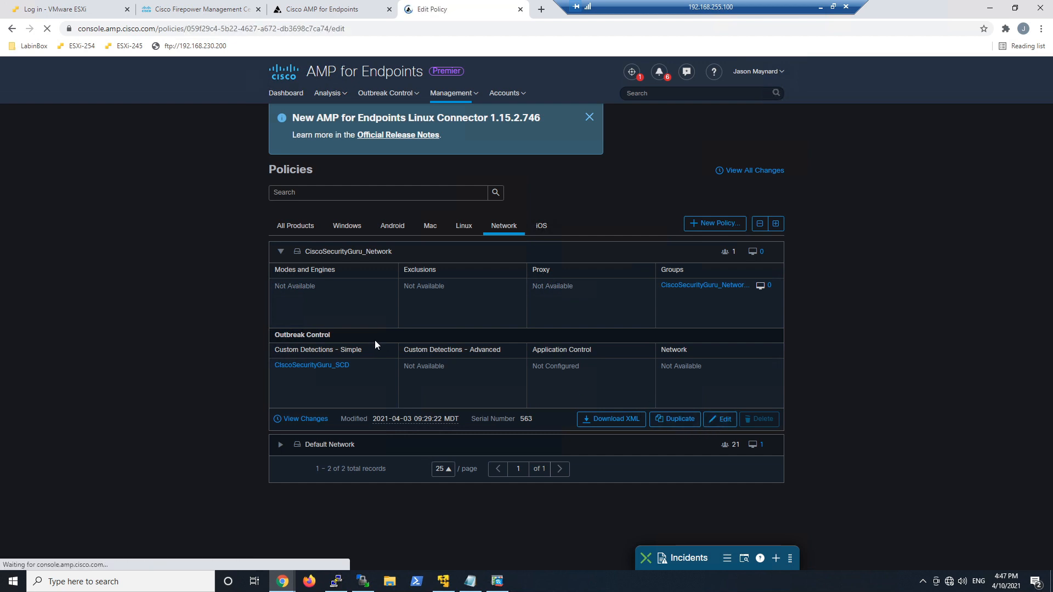
left_click(720, 419)
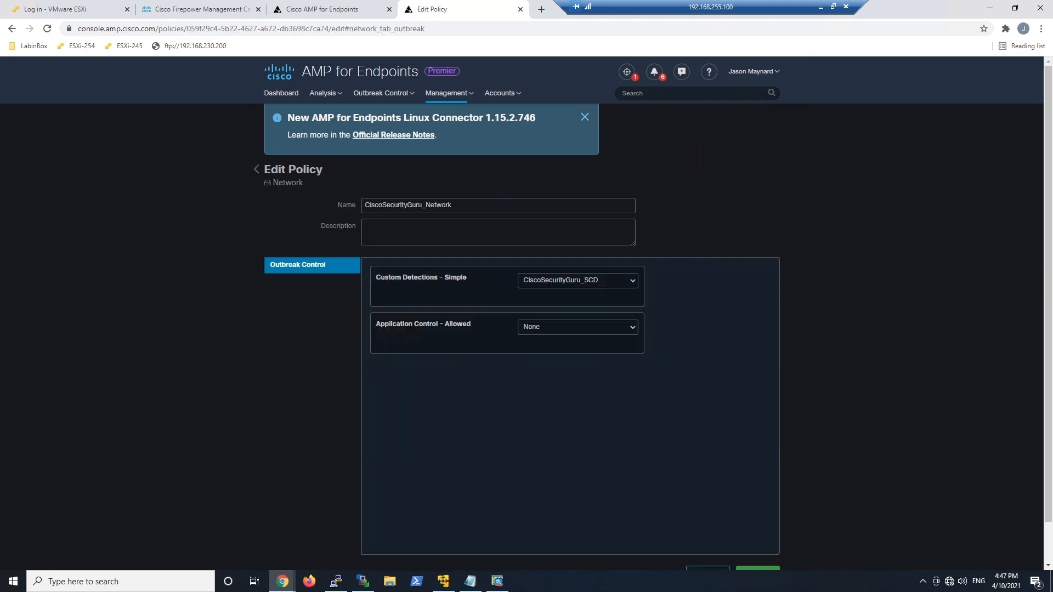
left_click(576, 280)
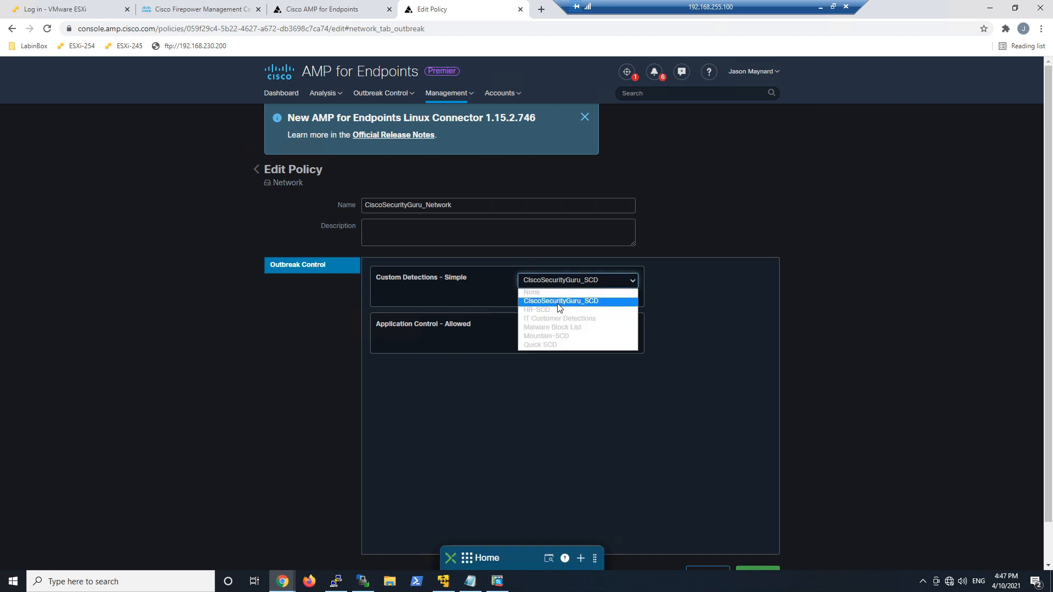
left_click(578, 301)
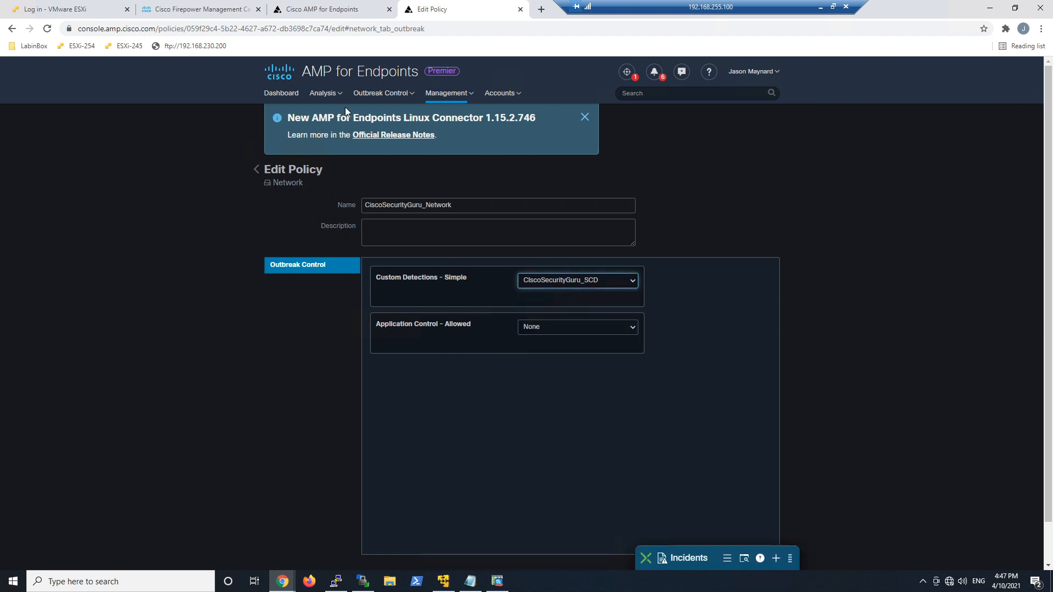
Step: Leave the policy editor without saving, returning to the Policies list
left_click(380, 92)
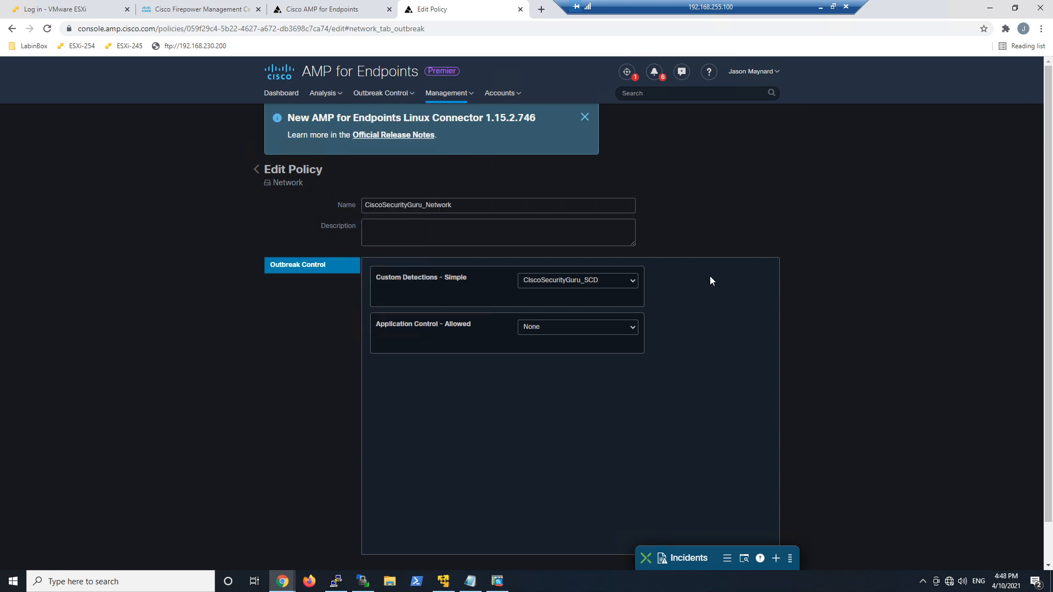
mouse_move(863, 262)
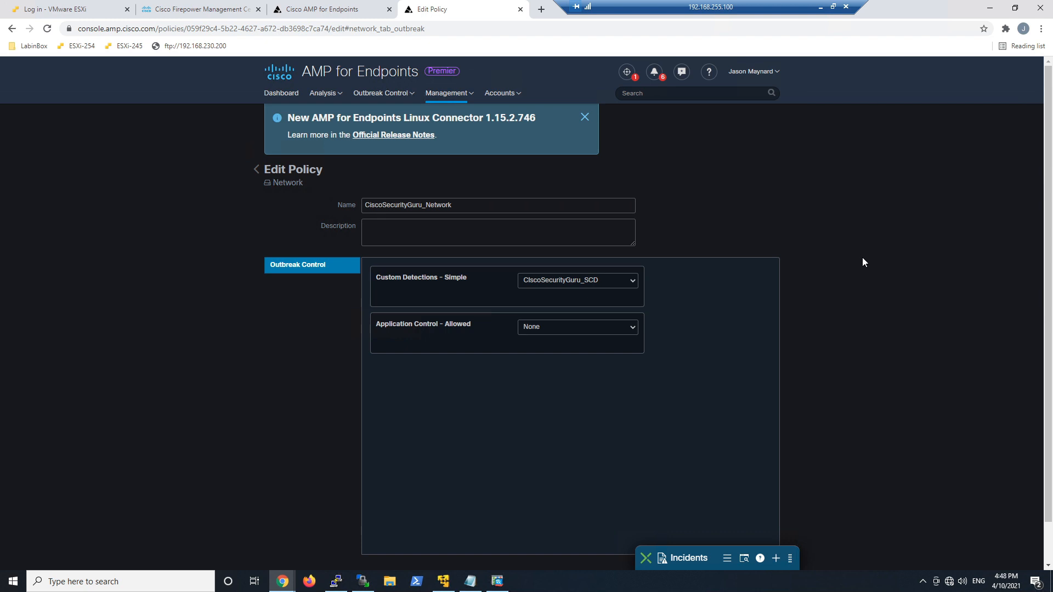
scroll("down", 3)
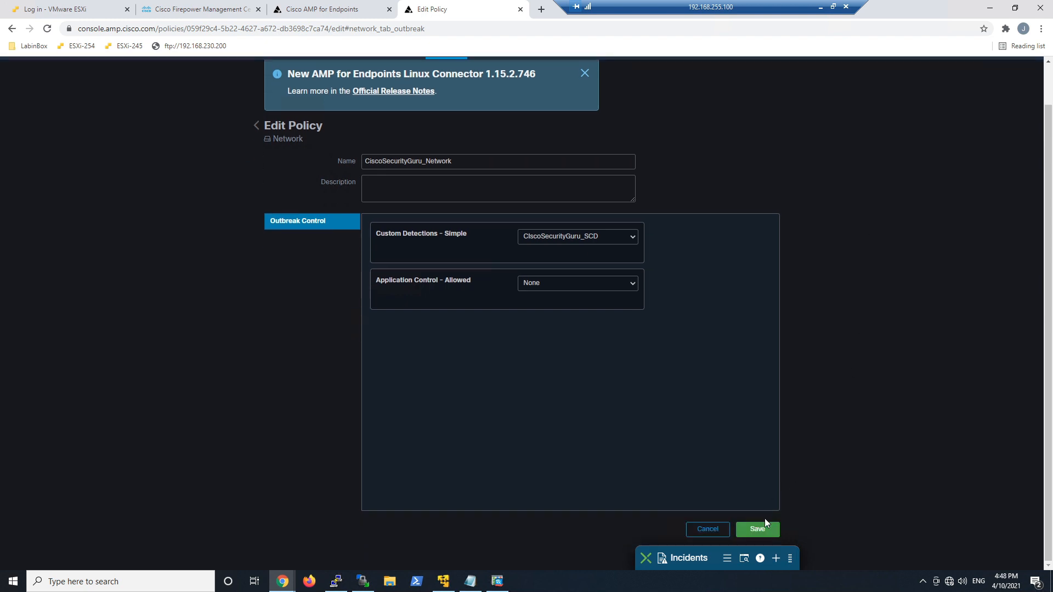
left_click(706, 528)
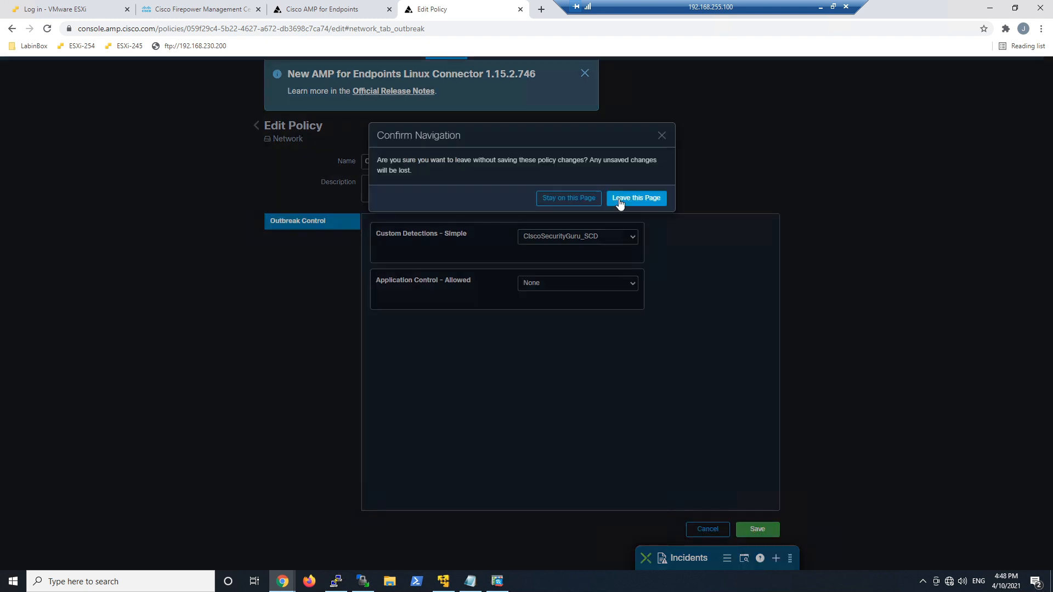
left_click(634, 199)
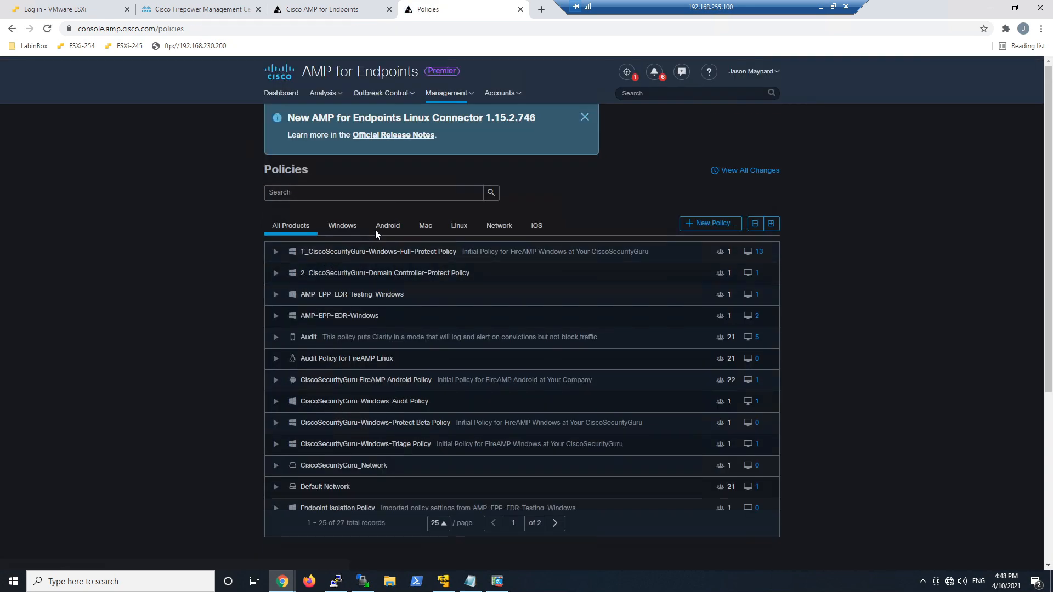
Step: In Management > Groups, set CiscoSecurityGuru_NetworkGroup's network policy to CiscoSecurityGuru_Network and save
left_click(446, 92)
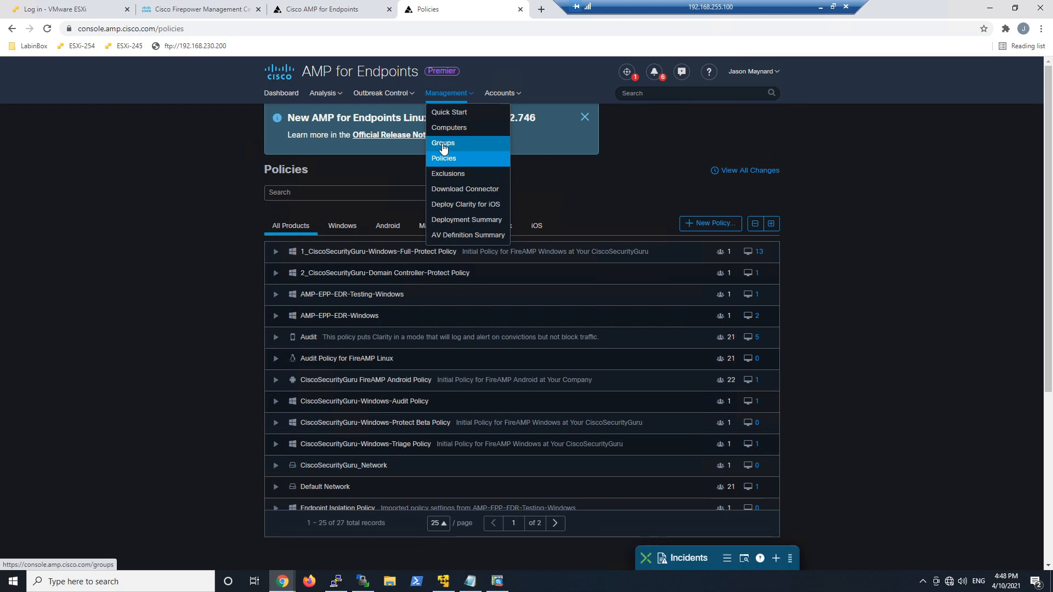
left_click(443, 142)
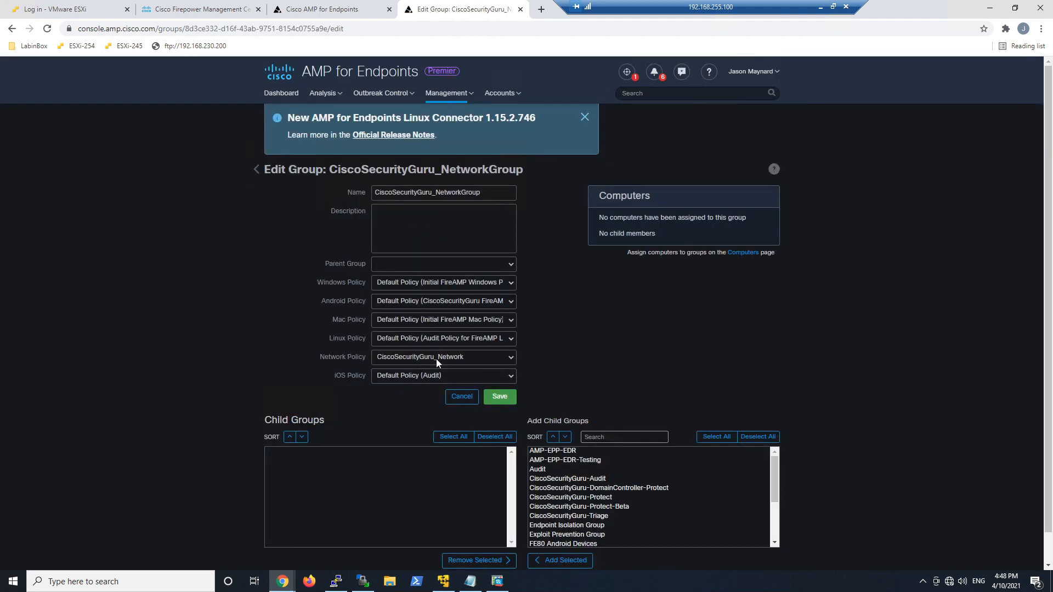
left_click(443, 357)
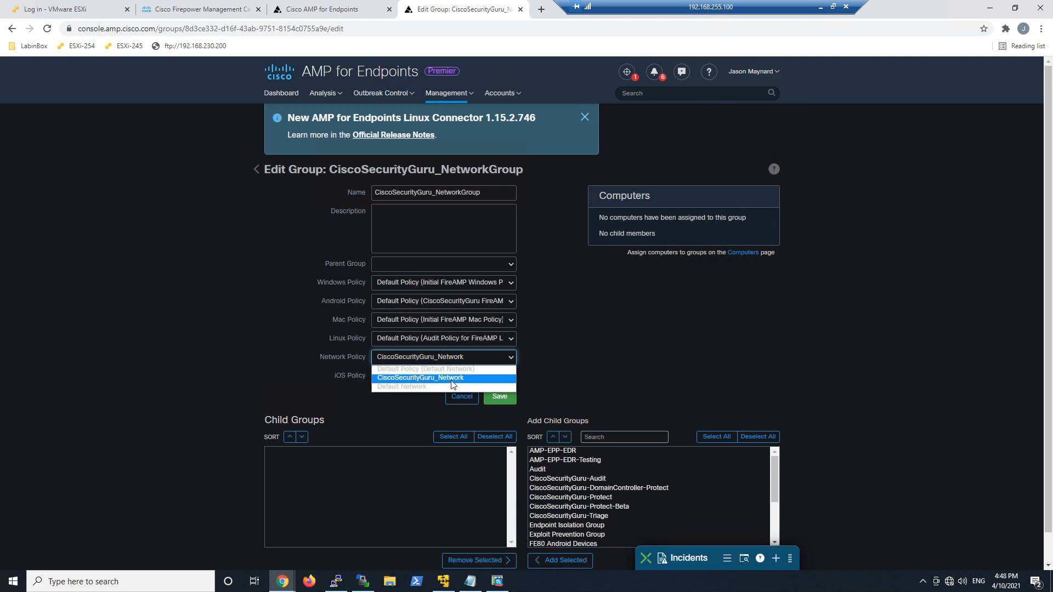
left_click(441, 377)
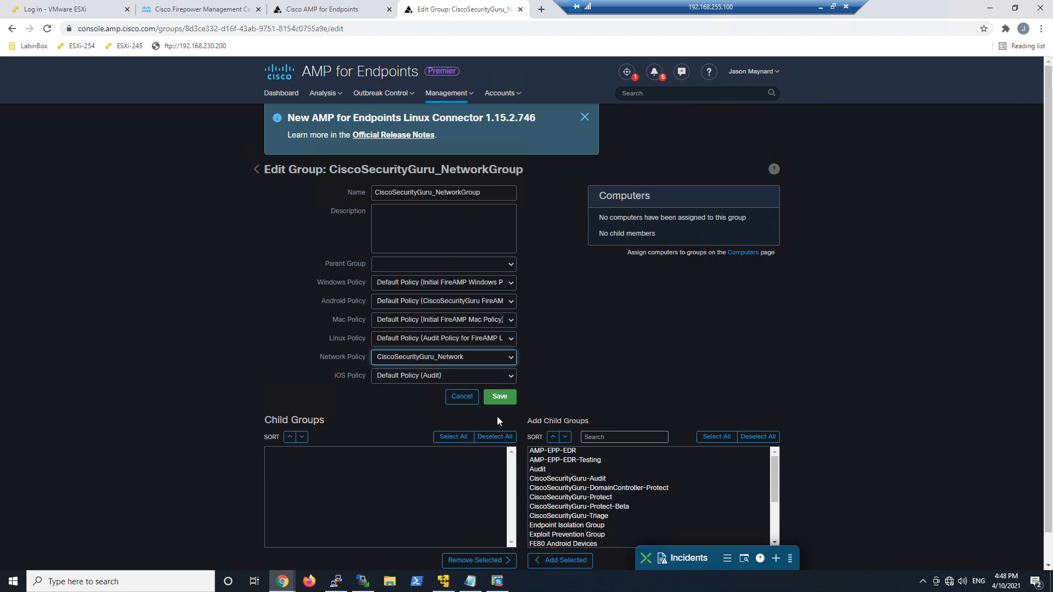
left_click(447, 94)
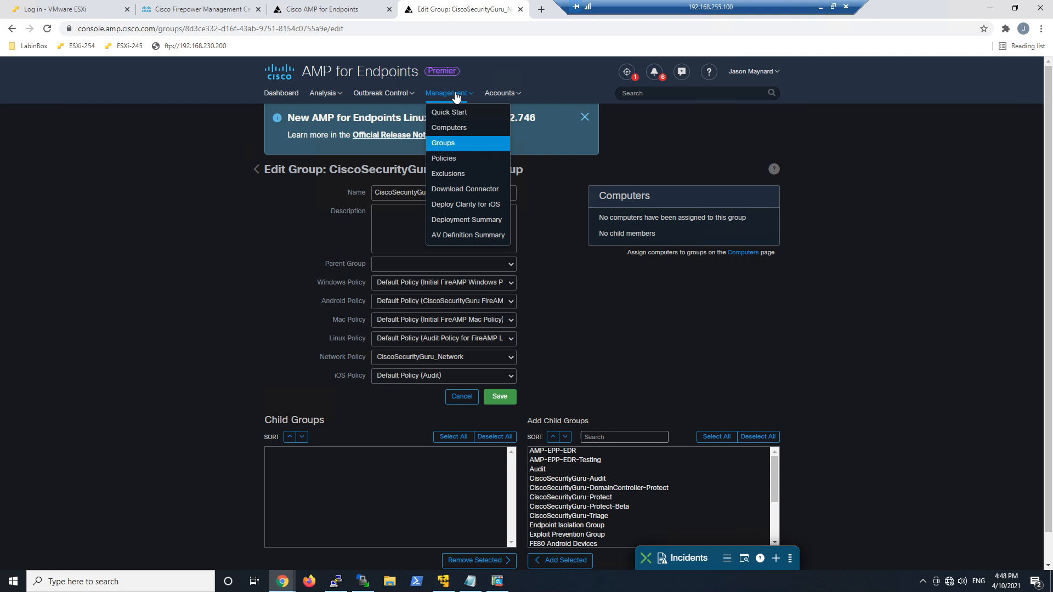
Step: In Management > Computers, move 192.168.255.253 from Default Group to CiscoSecurityGuru_NetworkGroup
left_click(448, 127)
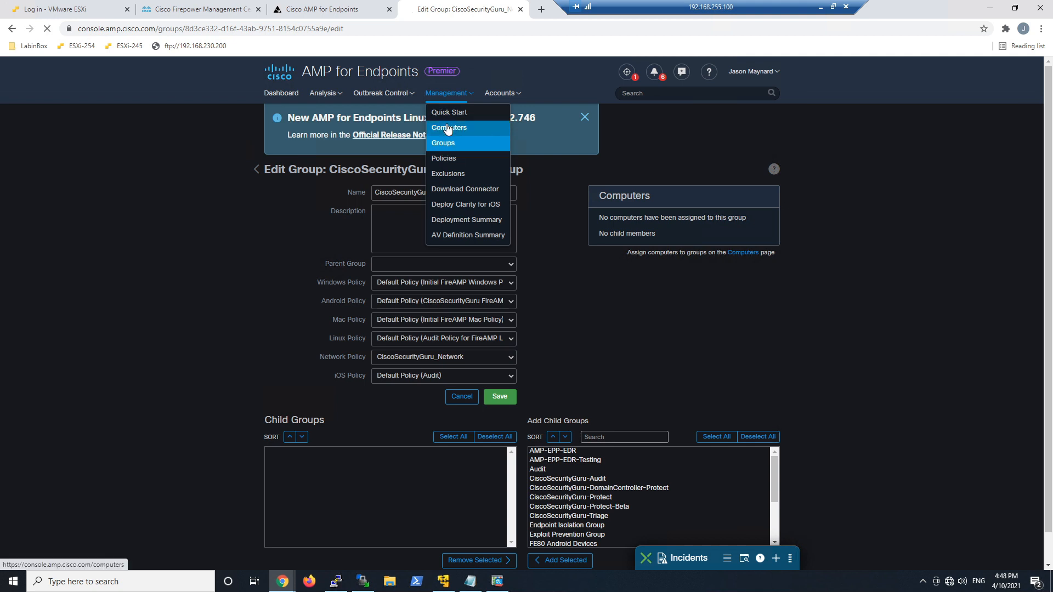
left_click(449, 127)
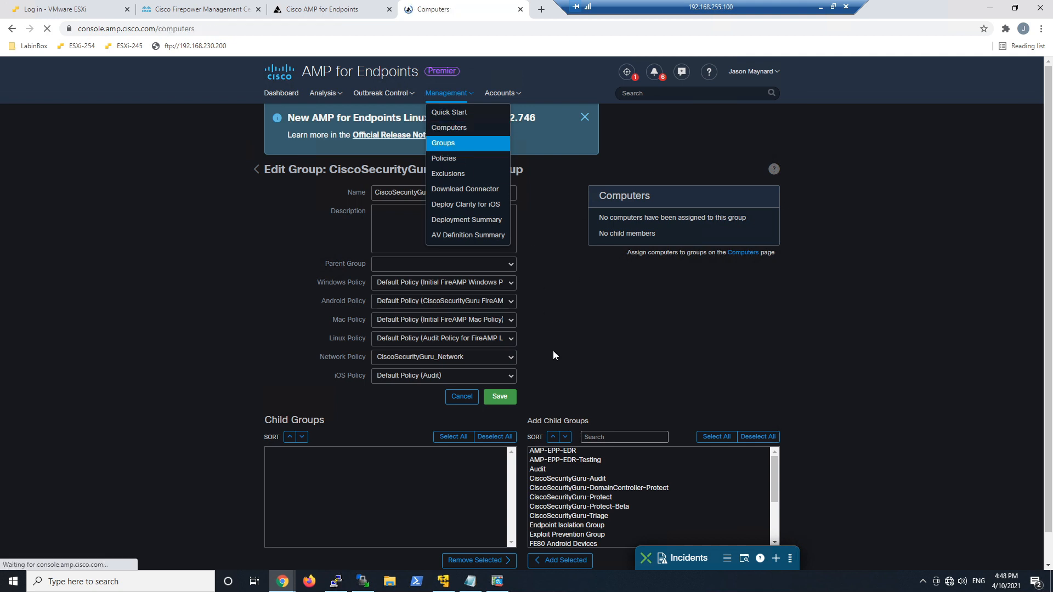
left_click(449, 127)
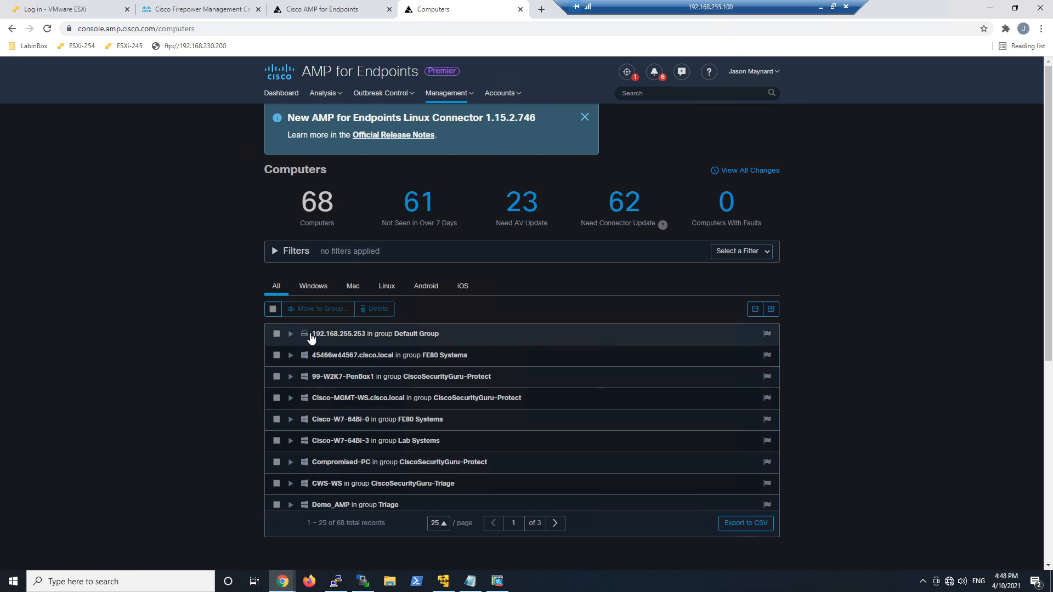
left_click(291, 333)
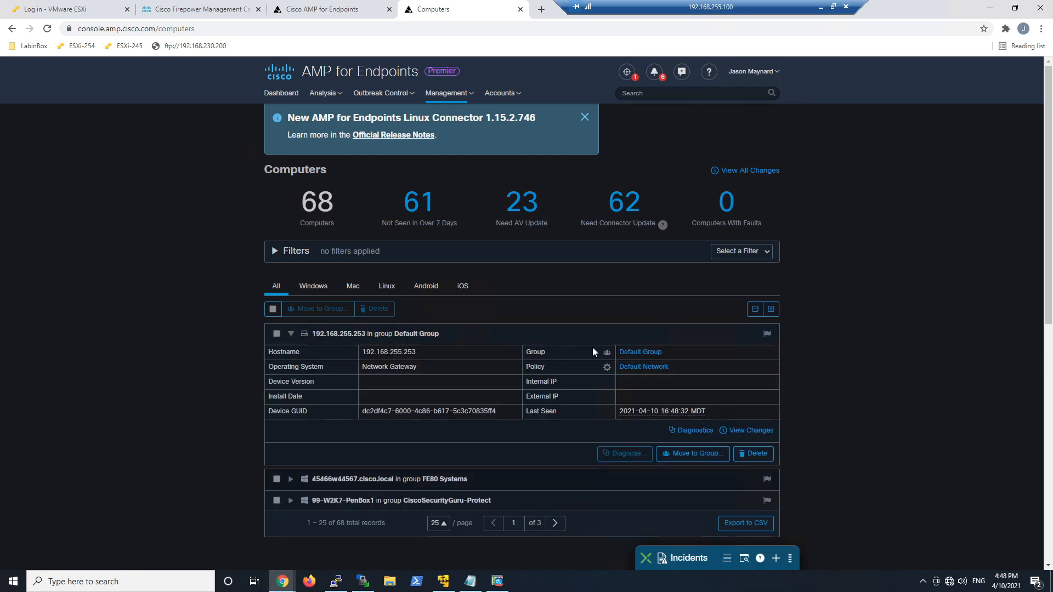
left_click(692, 453)
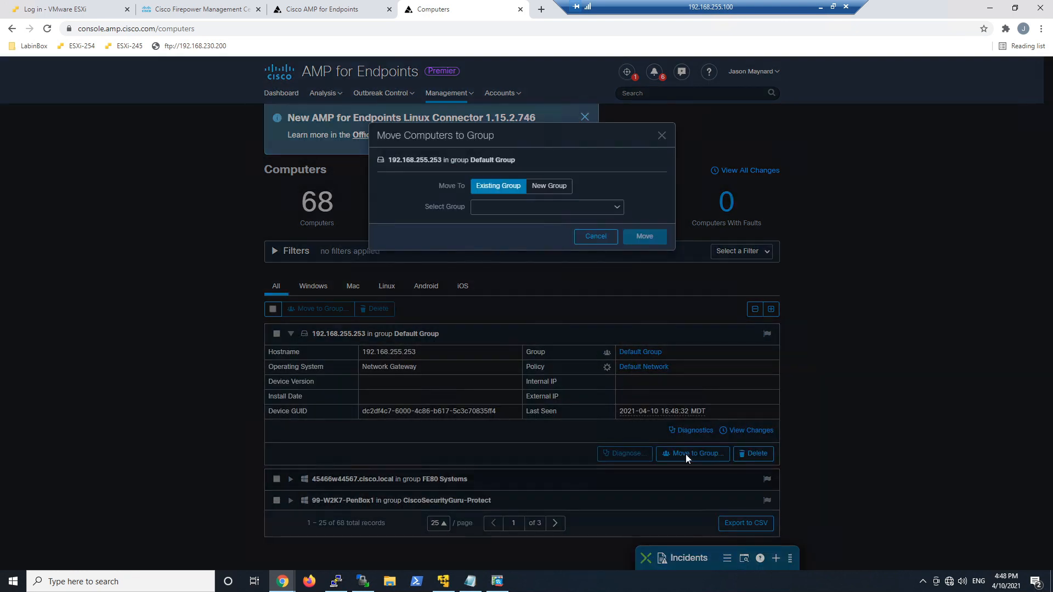
left_click(544, 206)
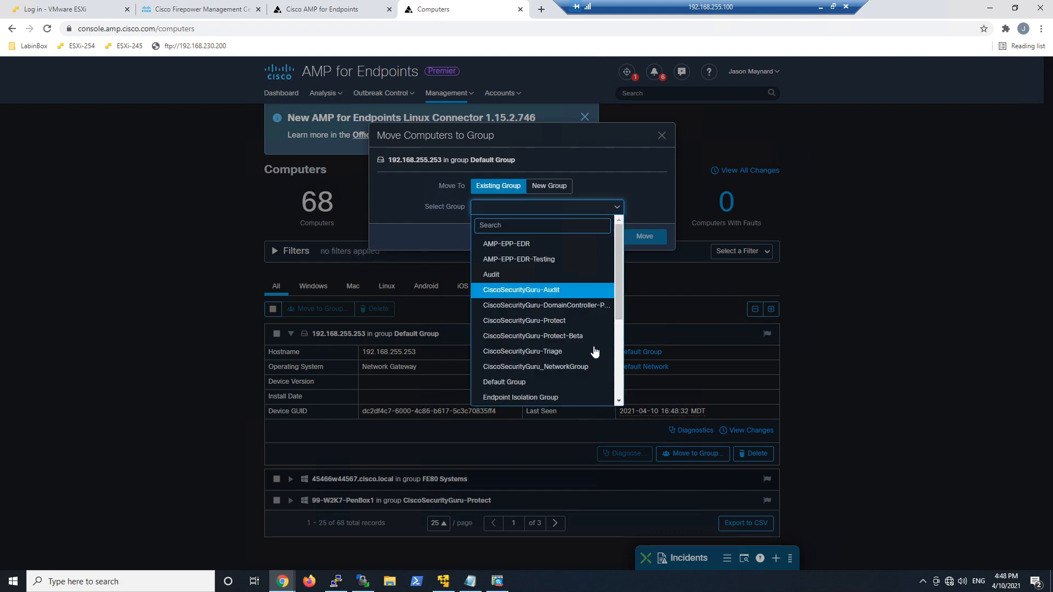
left_click(536, 366)
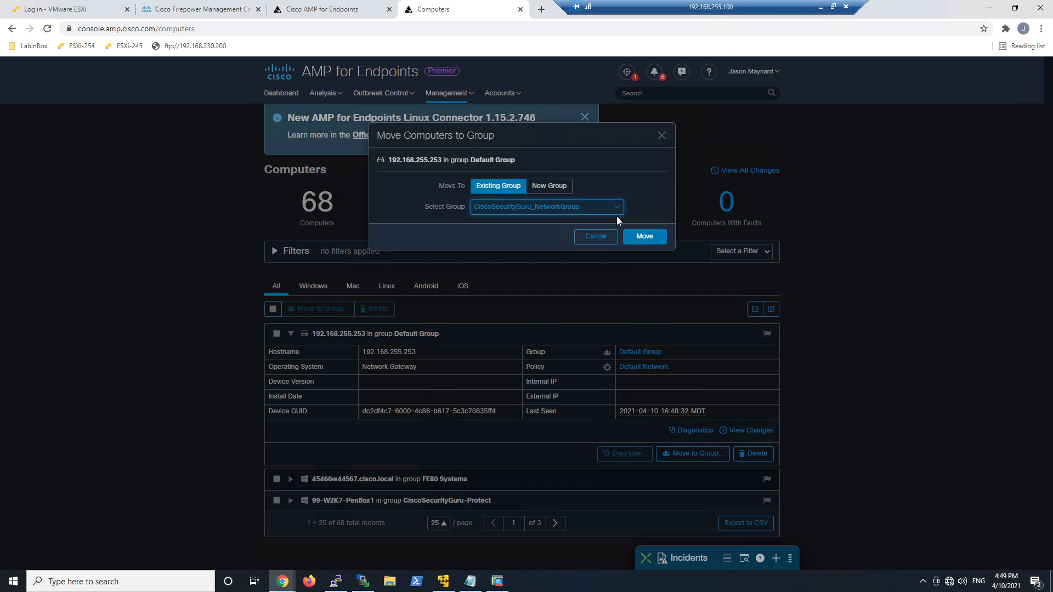
left_click(643, 237)
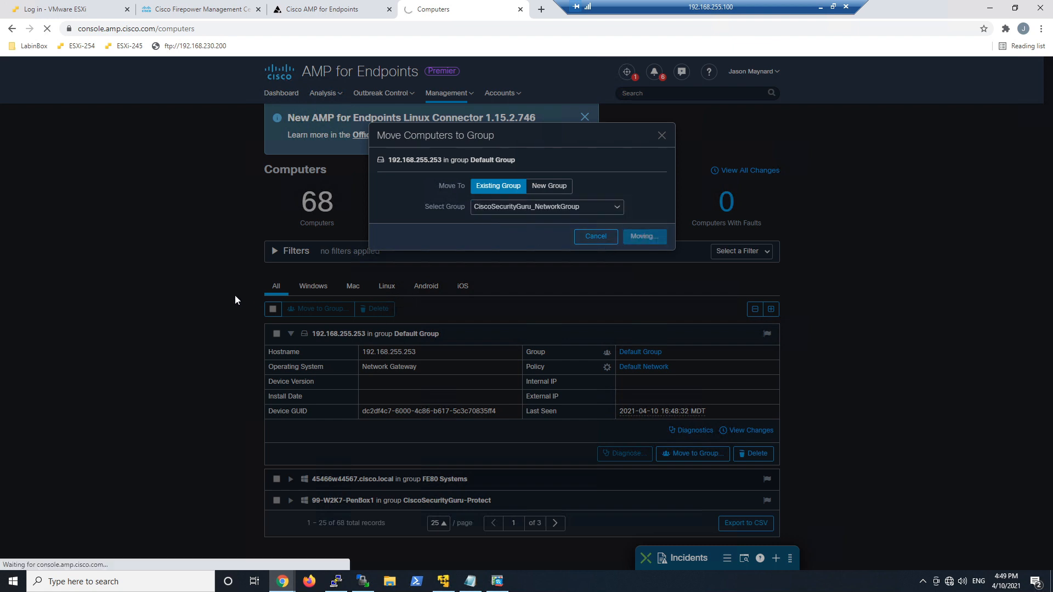
left_click(643, 237)
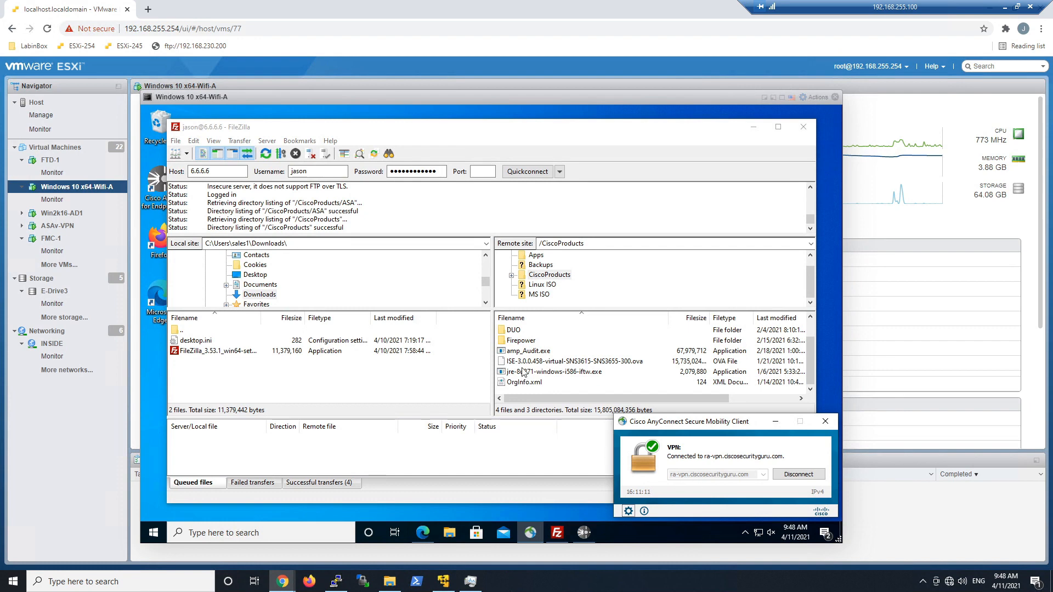
Step: Download jre-8u271-windows-i586-iftw.exe from the remote CiscoProducts folder
double_click(553, 372)
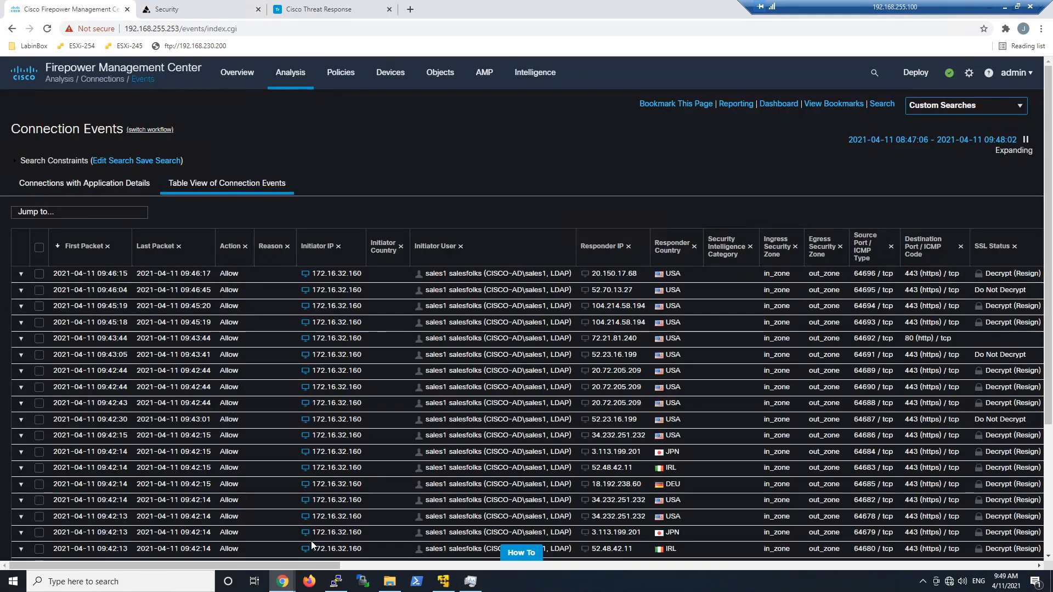
Step: From the FTP connection event's Files column, view the file events for the jre executable
left_click(964, 106)
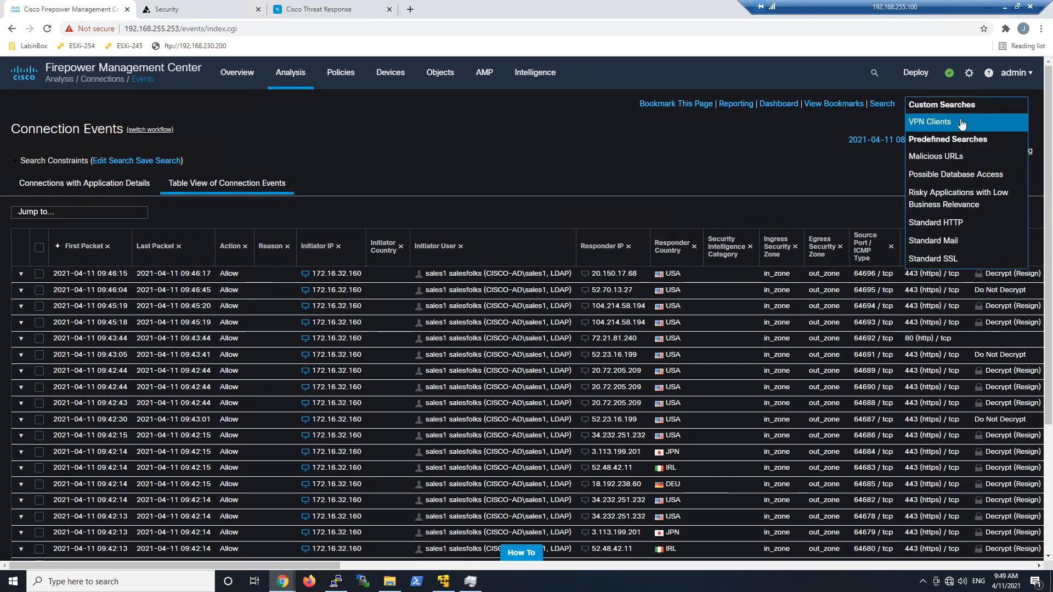
left_click(929, 122)
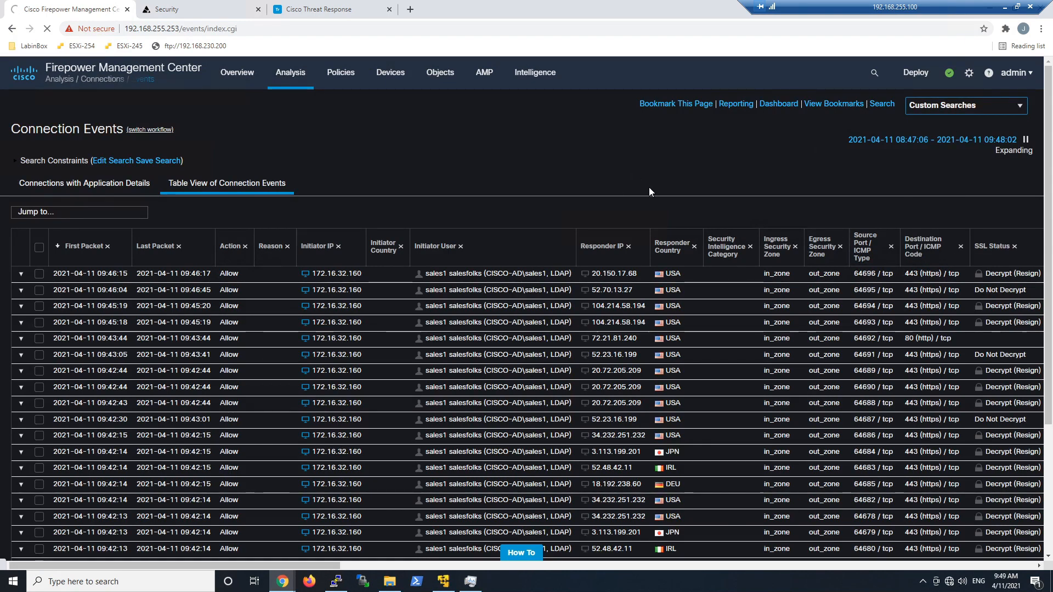
left_click(85, 184)
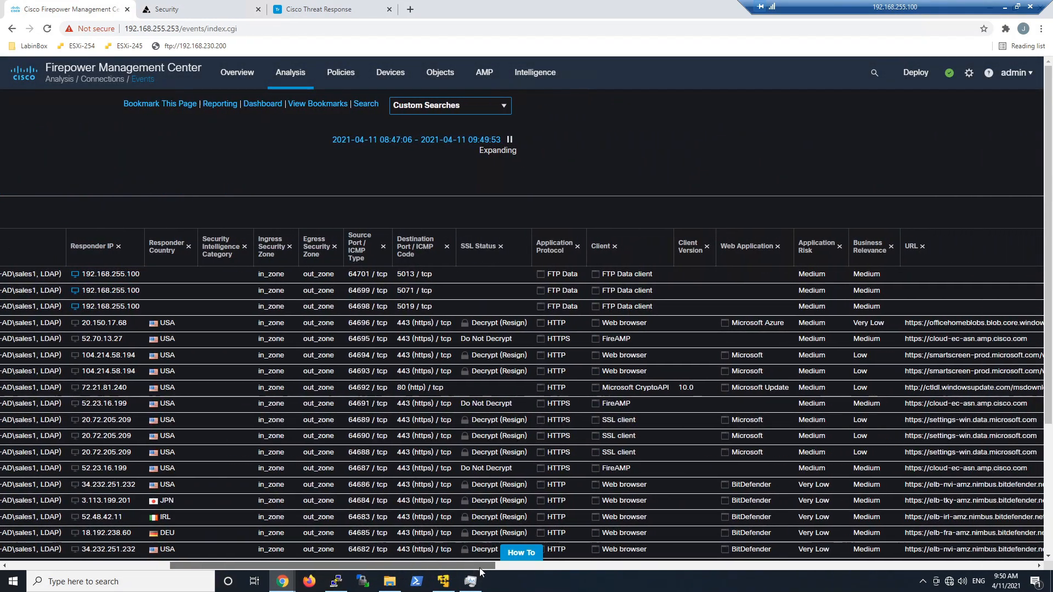
scroll("right", 3)
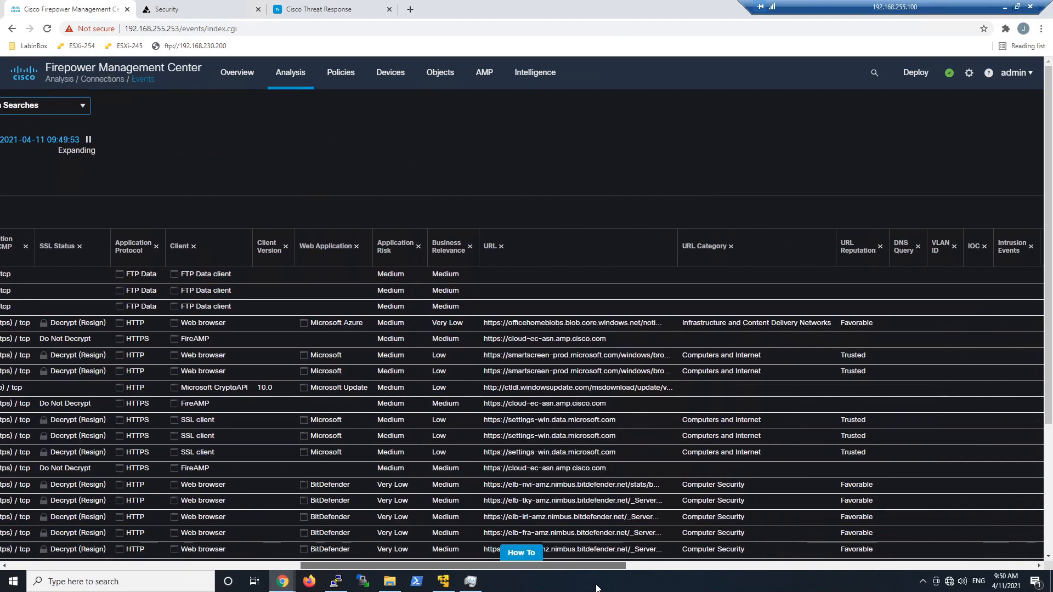
scroll("right", 3)
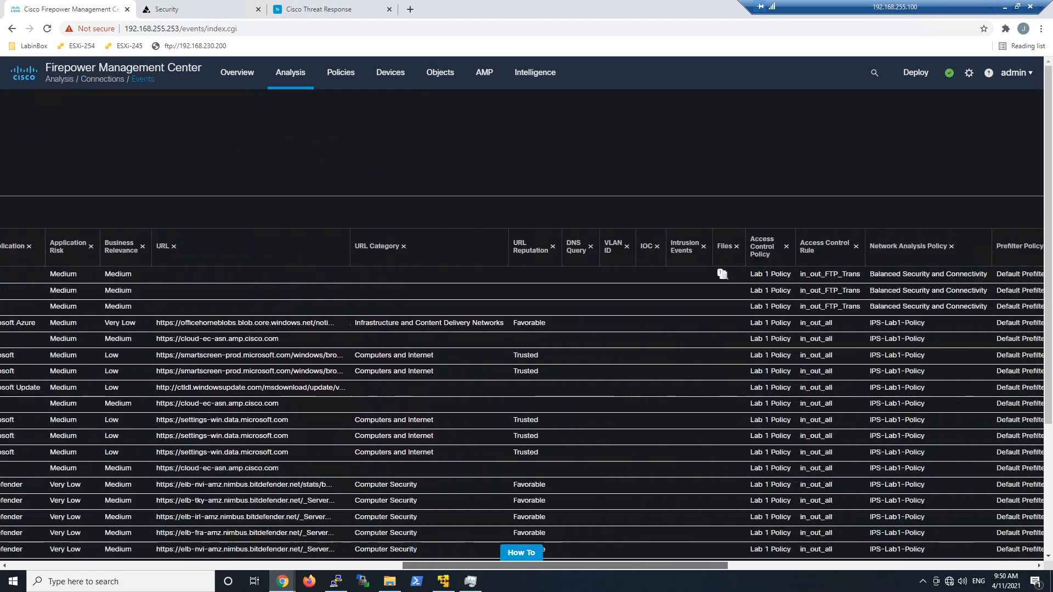
scroll("right", 3)
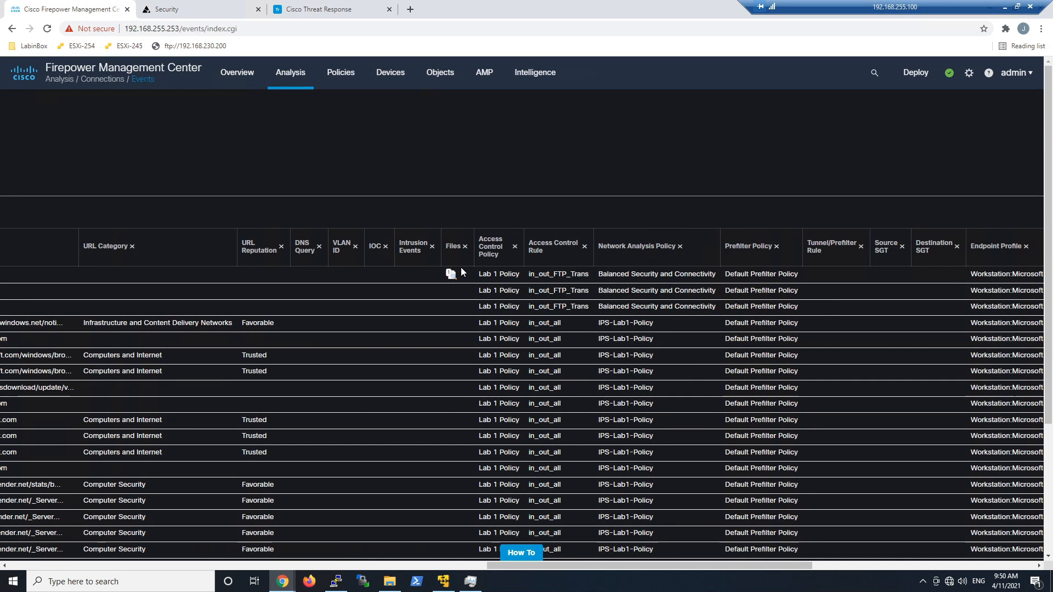
left_click(451, 274)
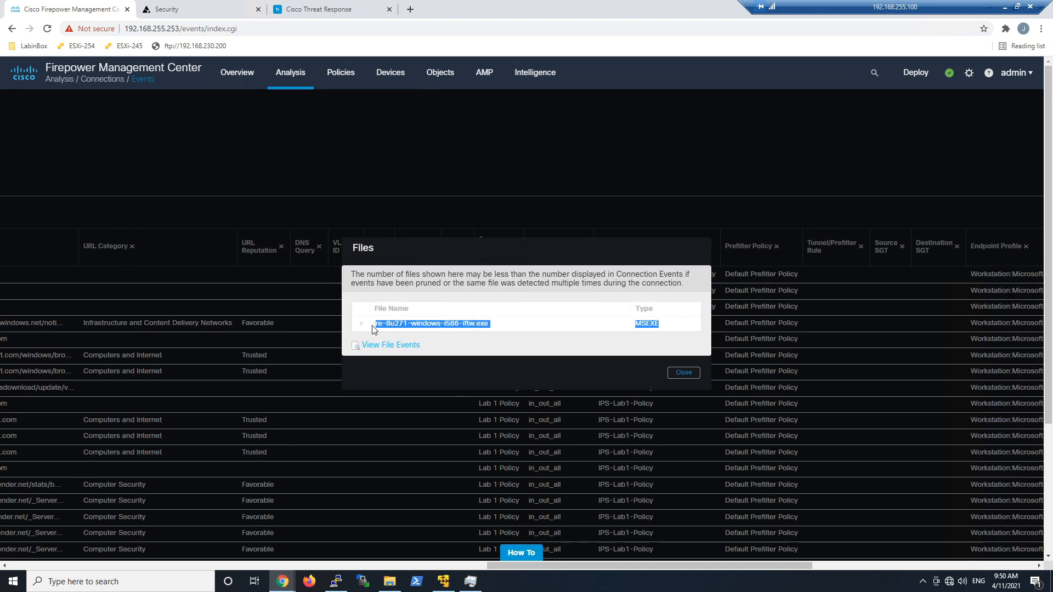
left_click(391, 345)
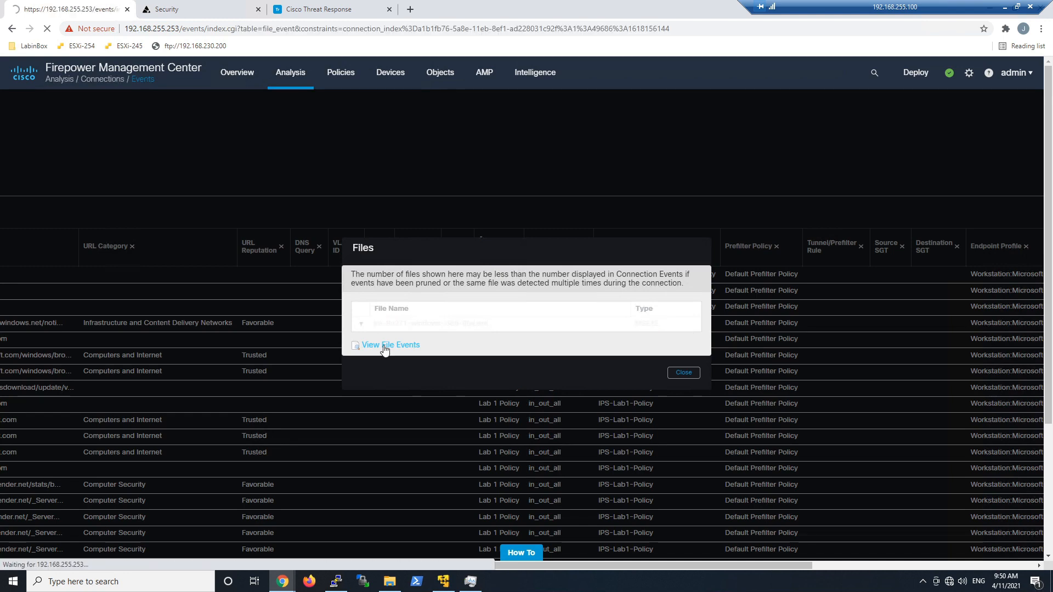
left_click(389, 344)
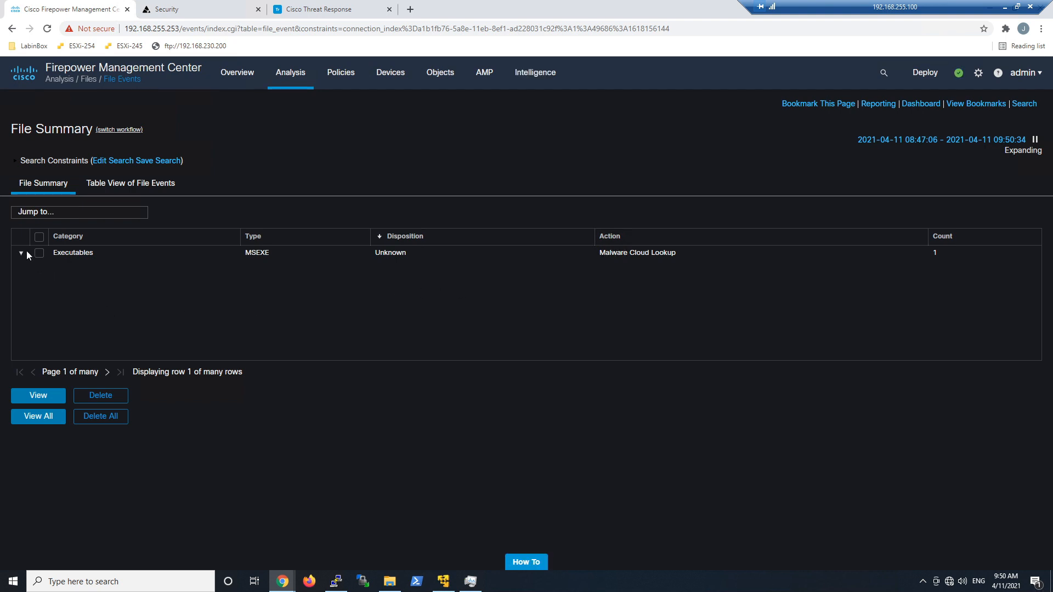
Step: In the file events table view, show the full SHA256 hash and select it for copying
left_click(20, 252)
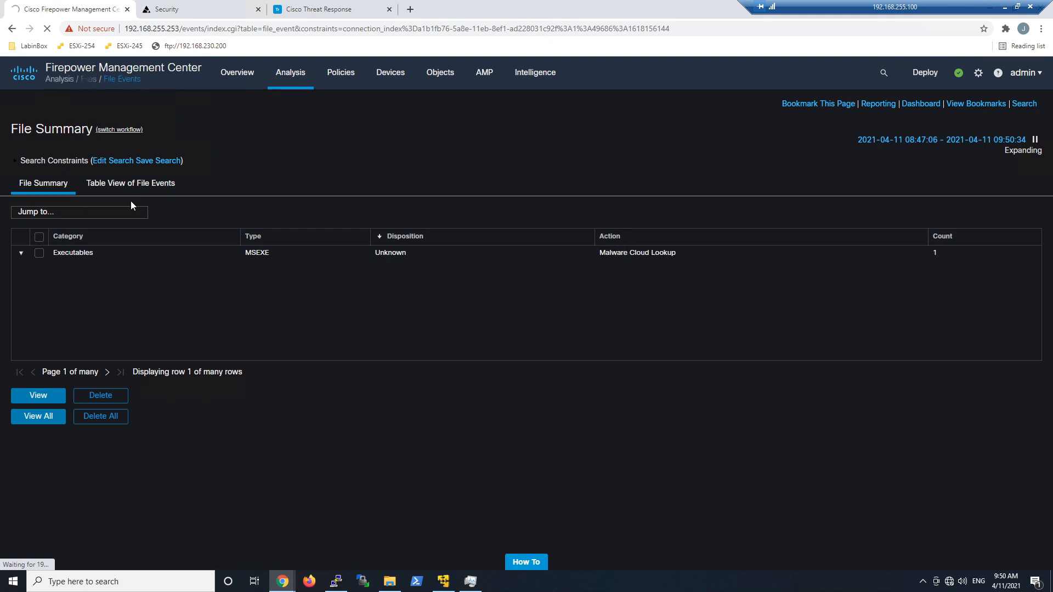
left_click(131, 183)
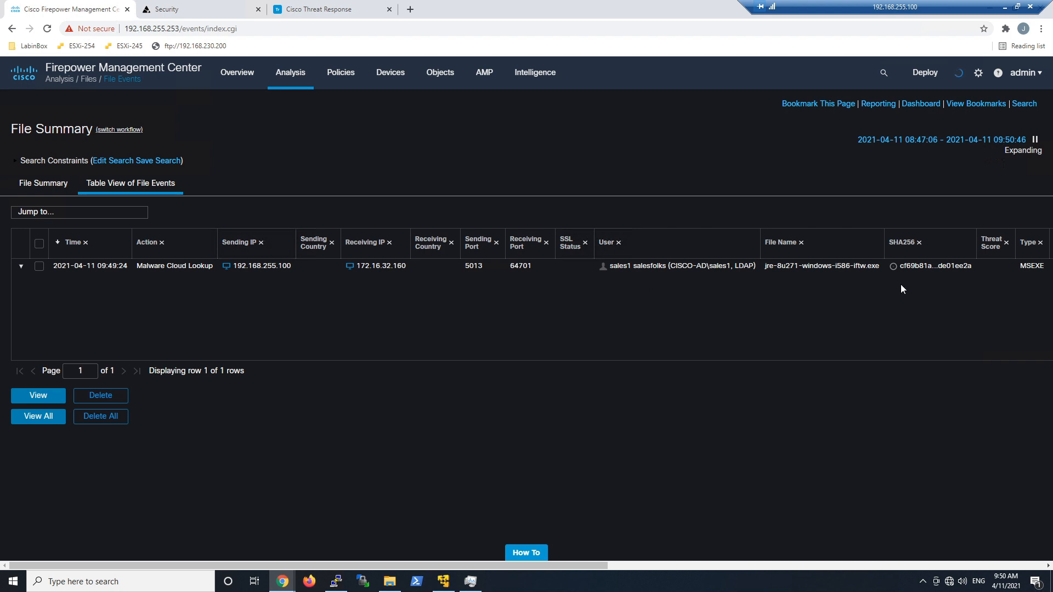
mouse_move(936, 266)
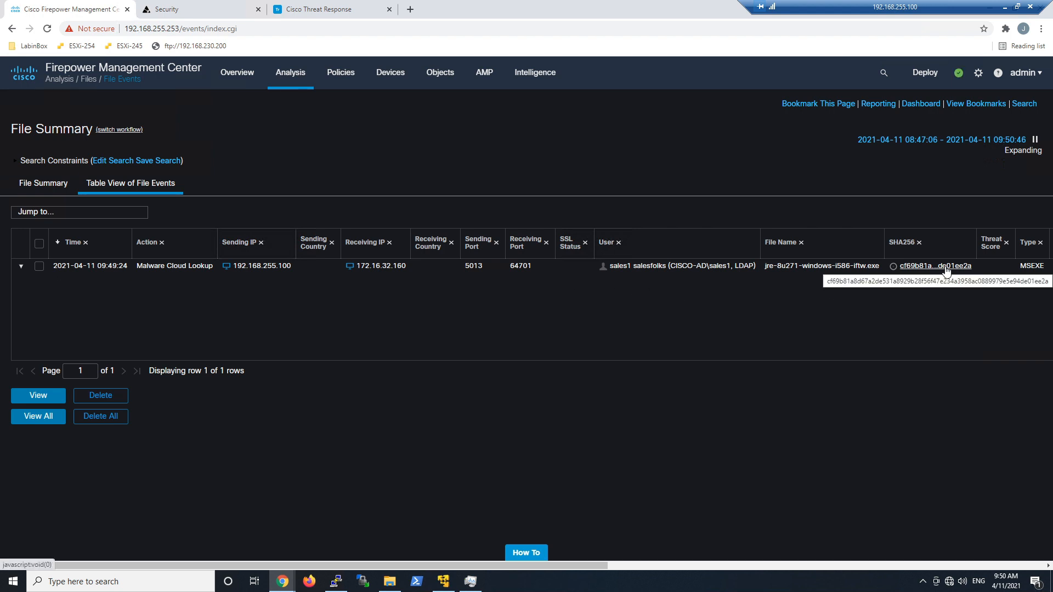
right_click(935, 265)
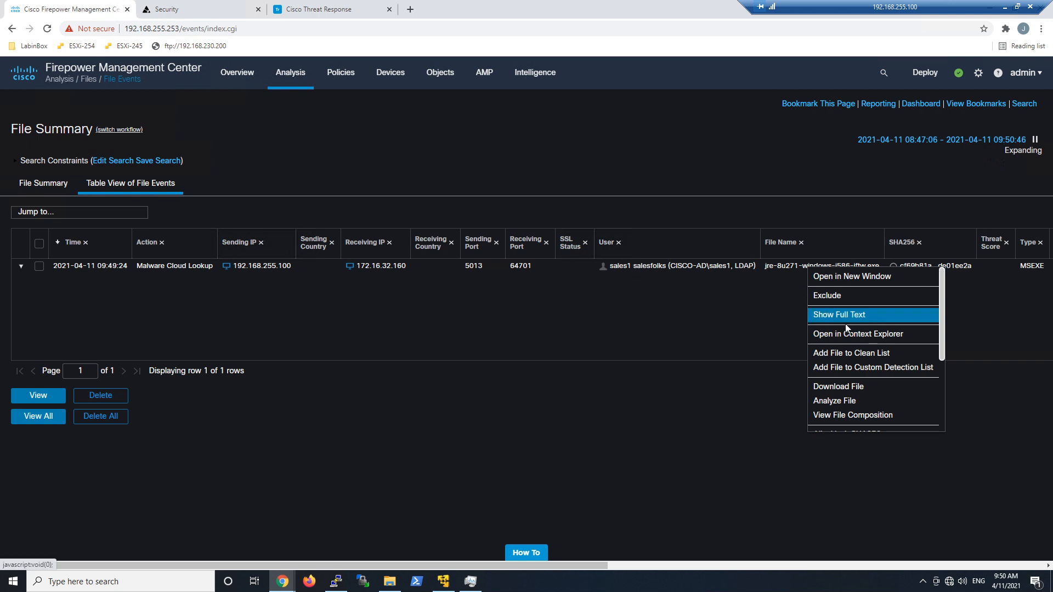
left_click(838, 315)
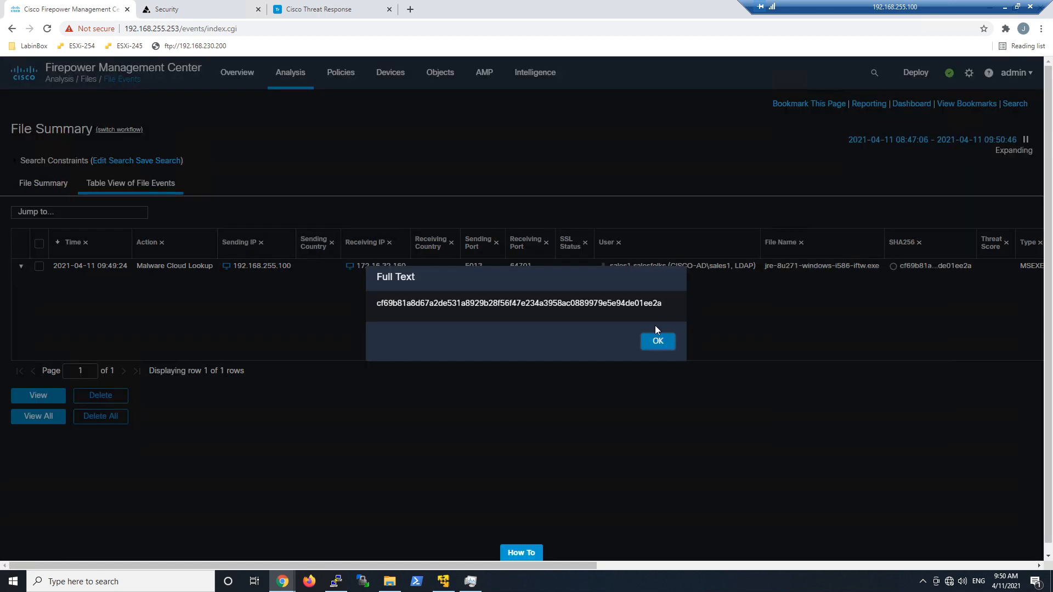
triple_click(517, 303)
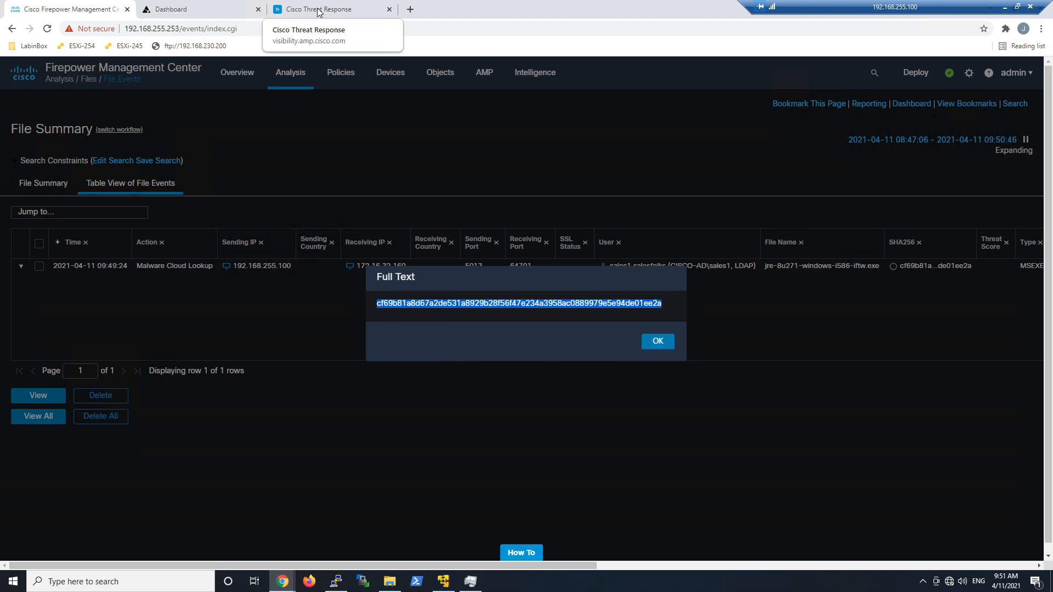
Step: Investigate the copied SHA256 hash in Threat Response to see its targets and sightings
left_click(316, 8)
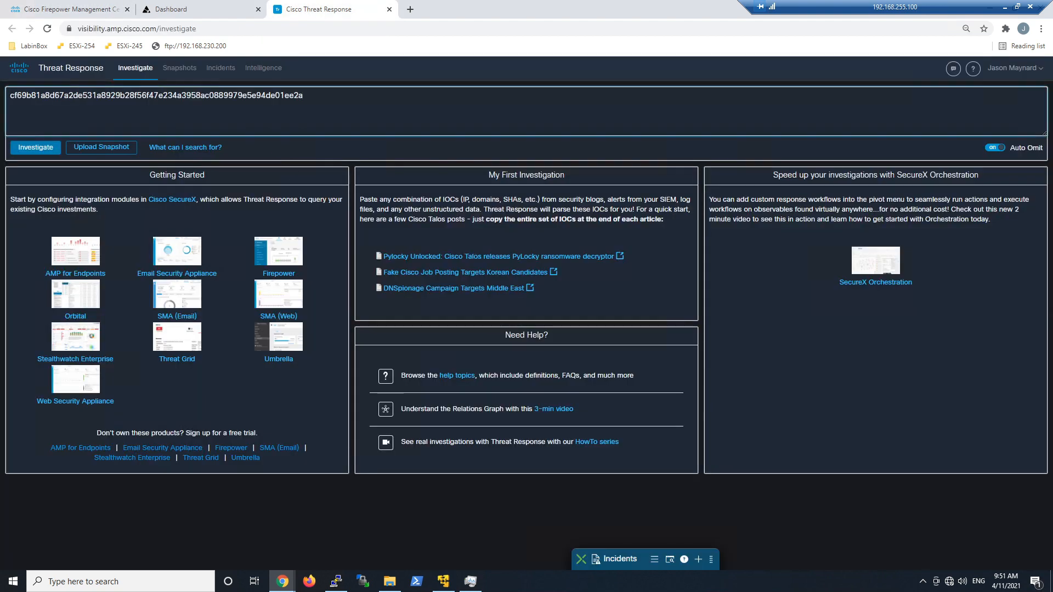
left_click(35, 147)
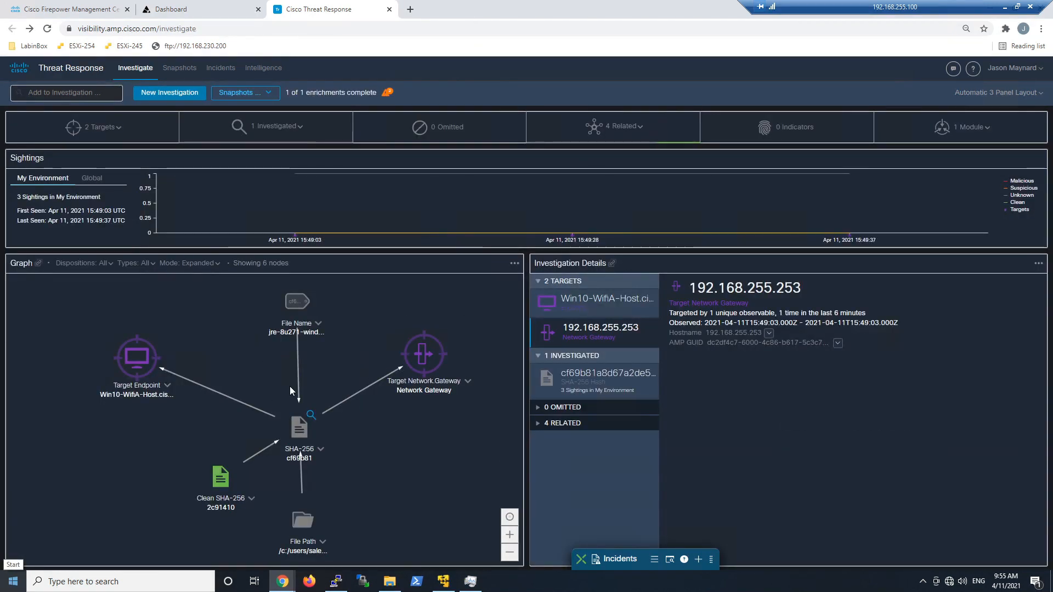
mouse_move(219, 477)
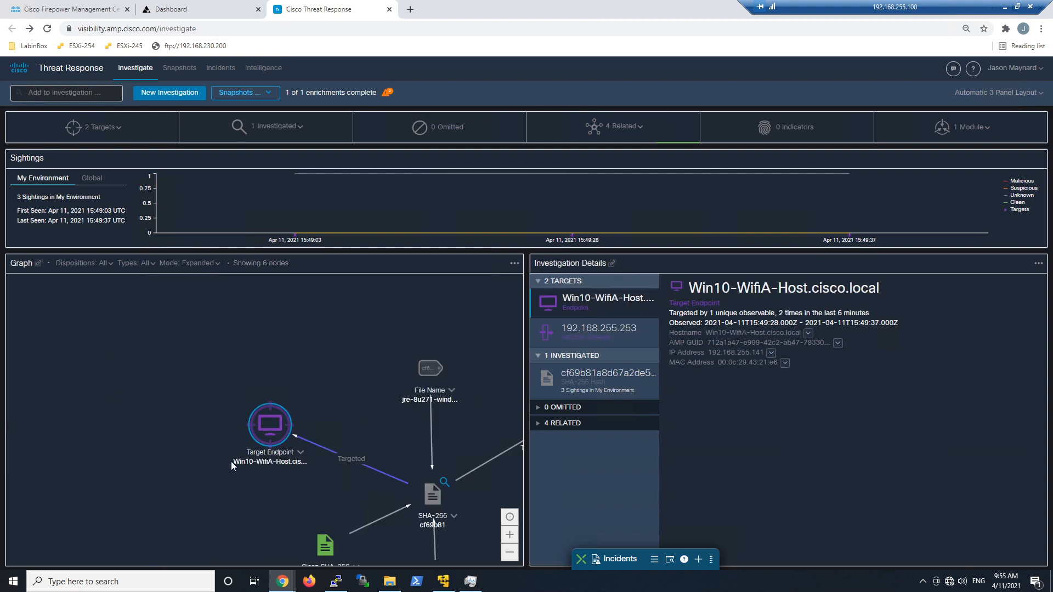
mouse_move(774, 406)
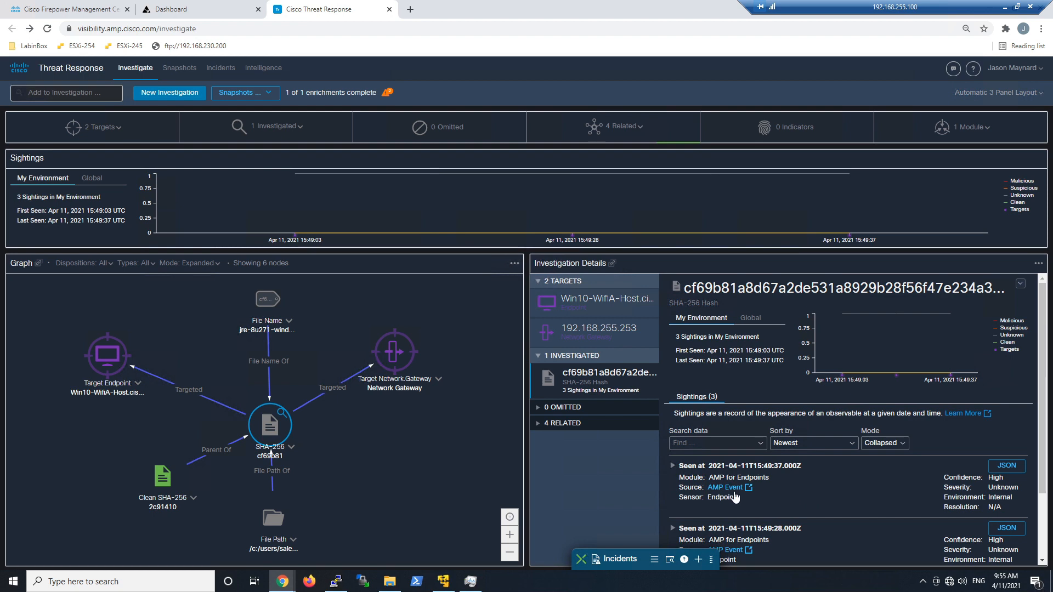
Step: Open the sighting's AMP event, view the device trajectory and search the SHA256 hash
left_click(748, 487)
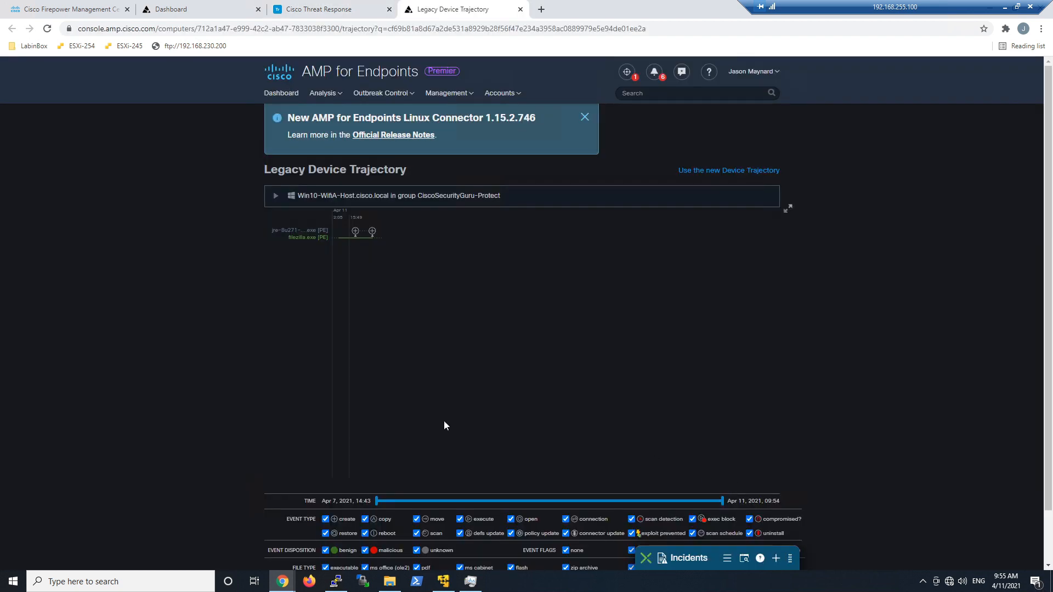
mouse_move(349, 337)
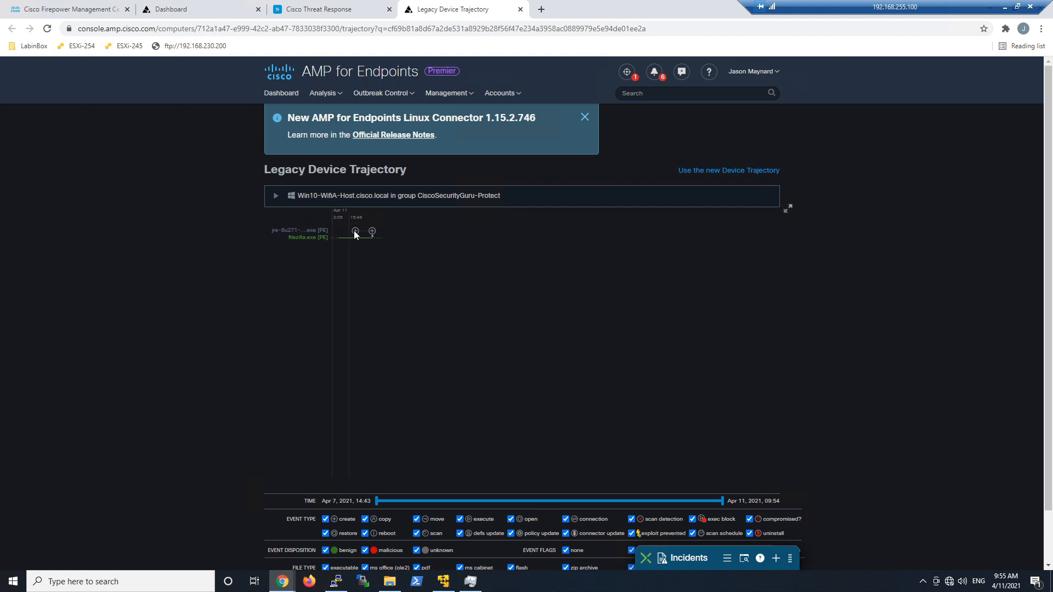
left_click(356, 231)
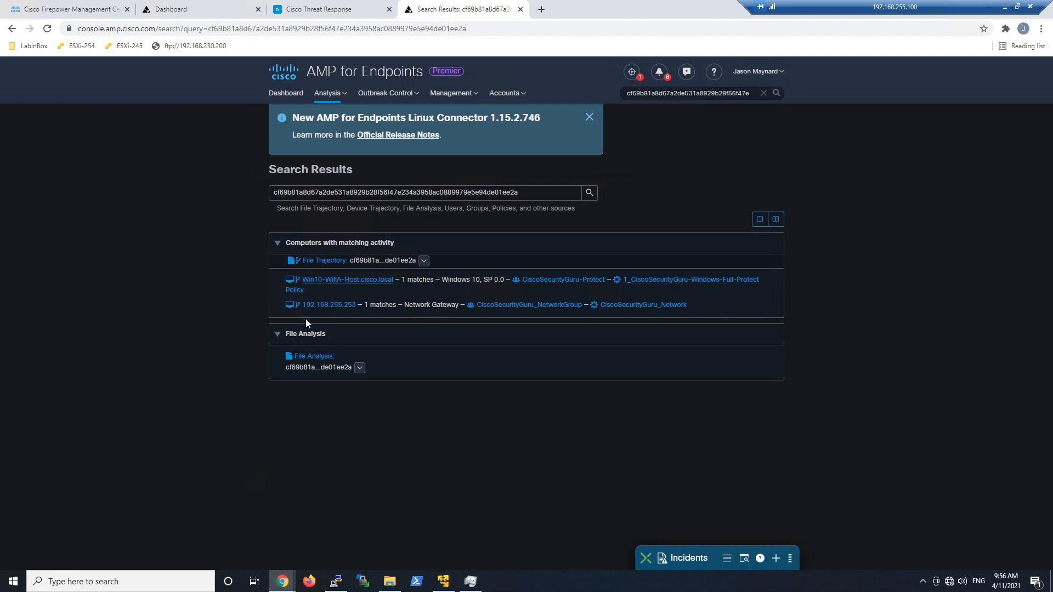
mouse_move(360, 121)
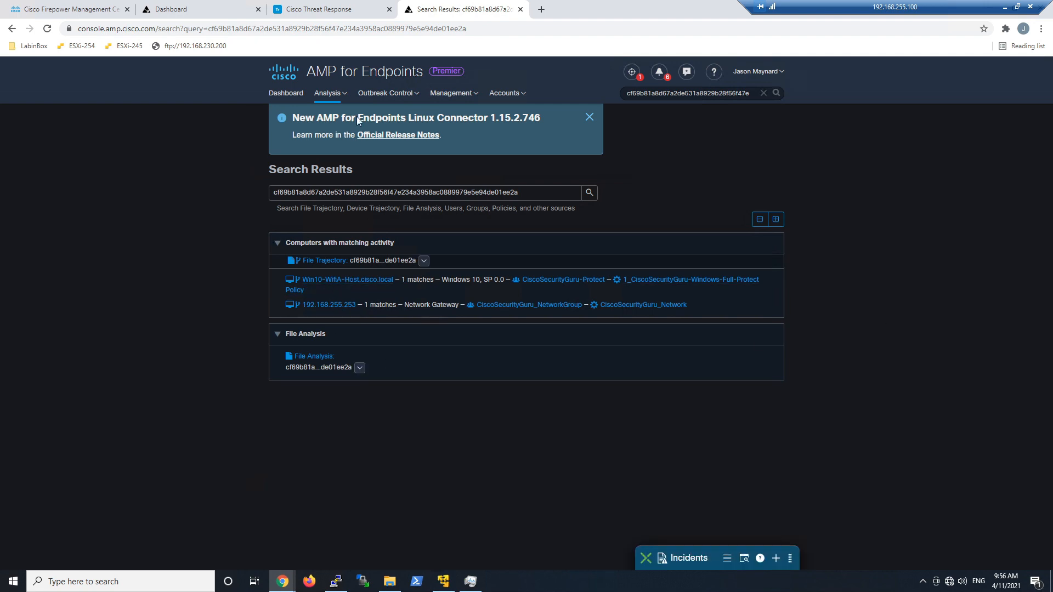
Step: Return to the Threat Response investigation and add the SHA256 to the CiscoSecurityGuru_SCD custom detections
left_click(322, 9)
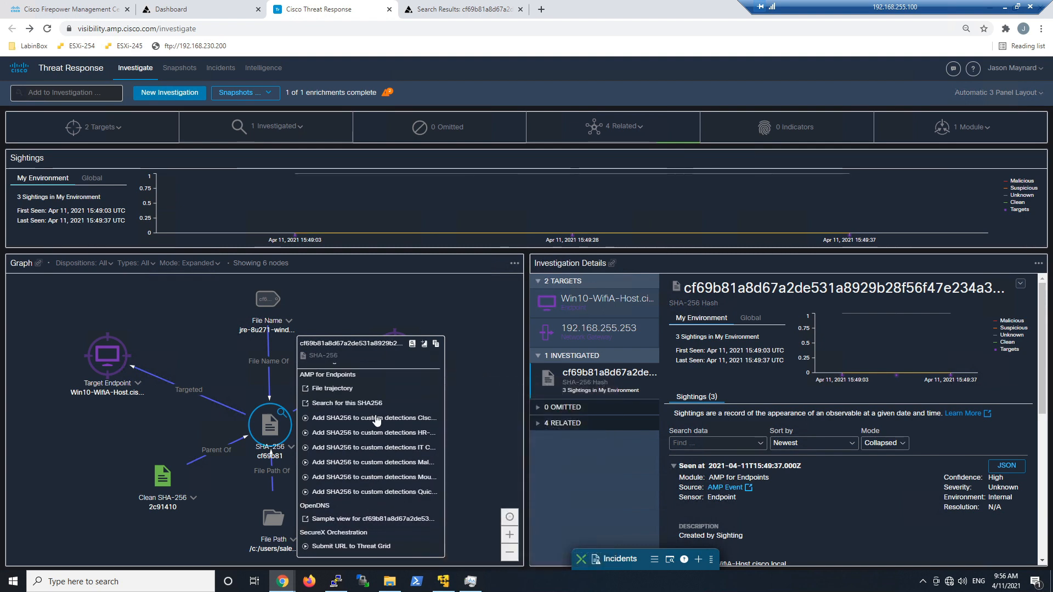
mouse_move(371, 418)
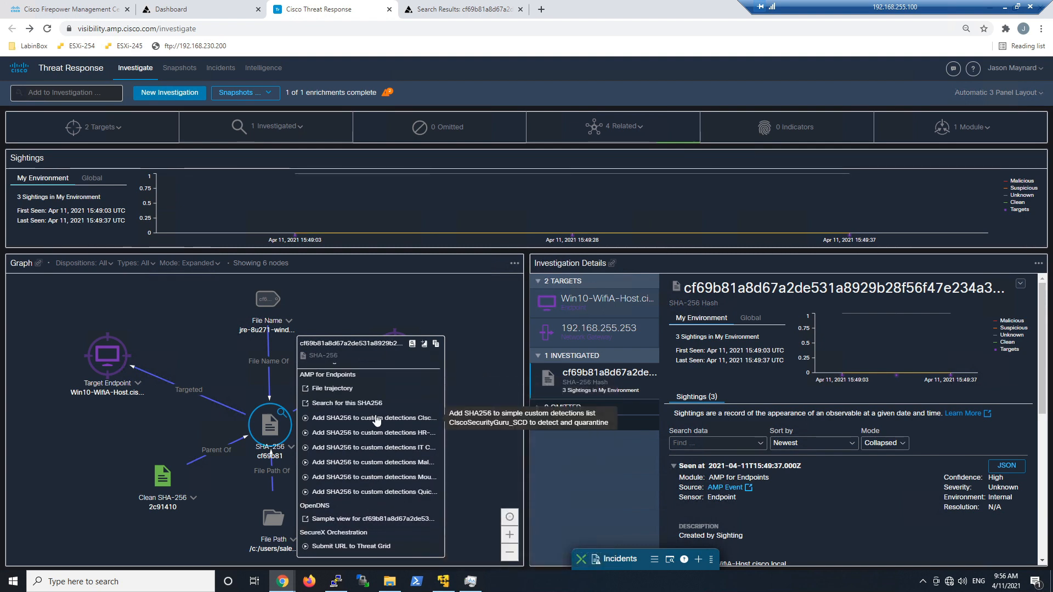
left_click(371, 416)
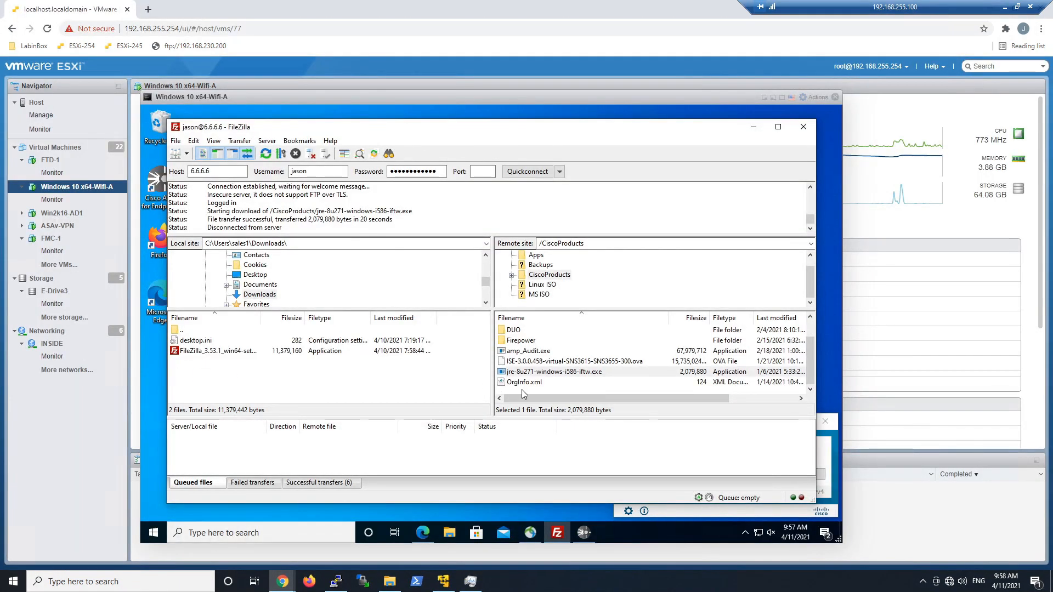
Step: Transfer jre-8u271-windows-i586-iftw.exe from the remote CiscoProducts folder to local Downloads
left_click(552, 372)
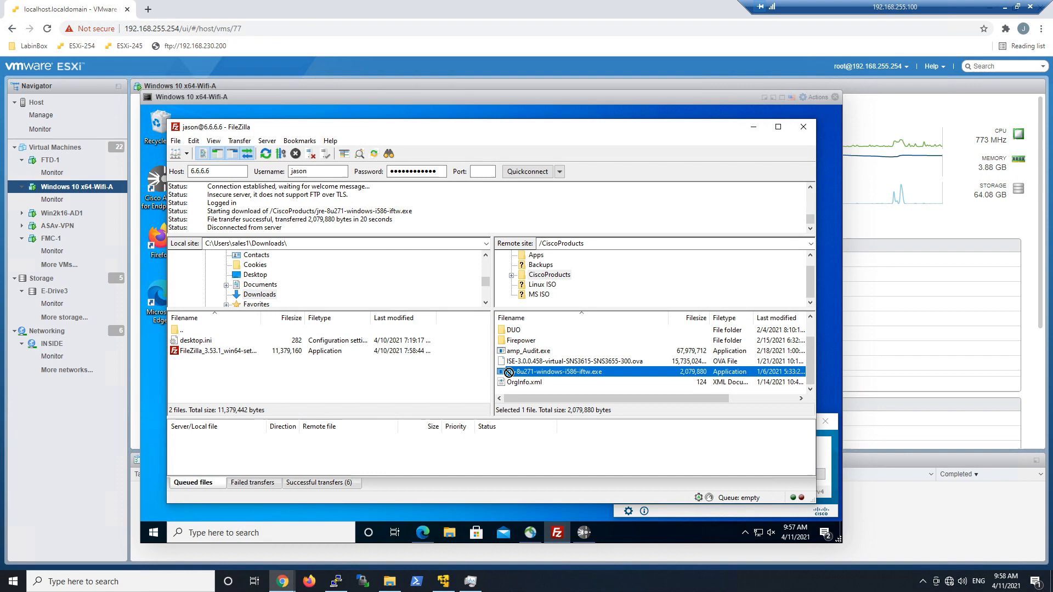
double_click(558, 372)
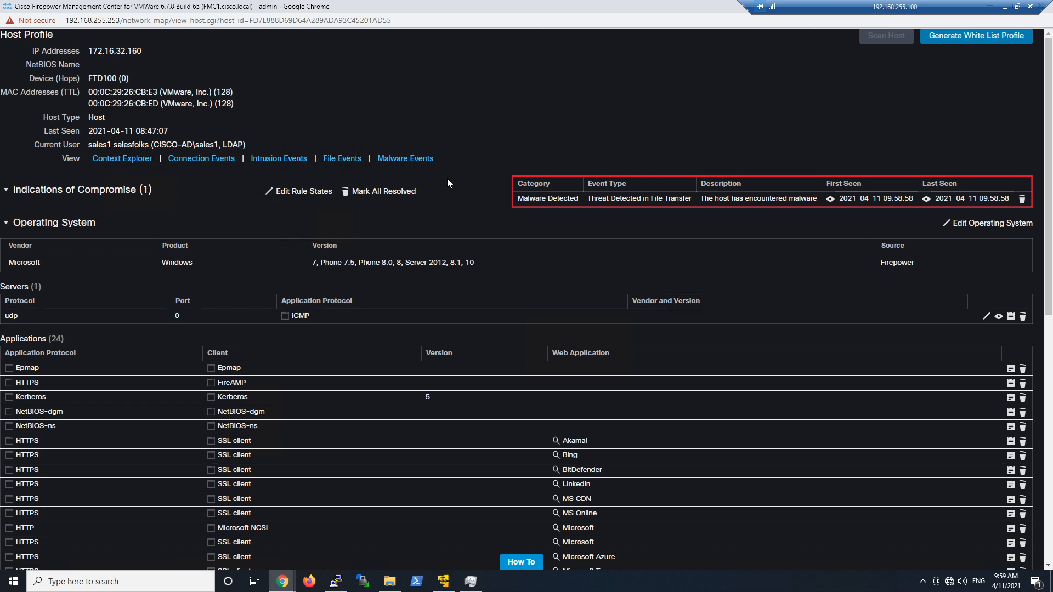
Step: Review the host profile's indications of compromise and the jre W32.RetroDetected malware event
scroll("down", 3)
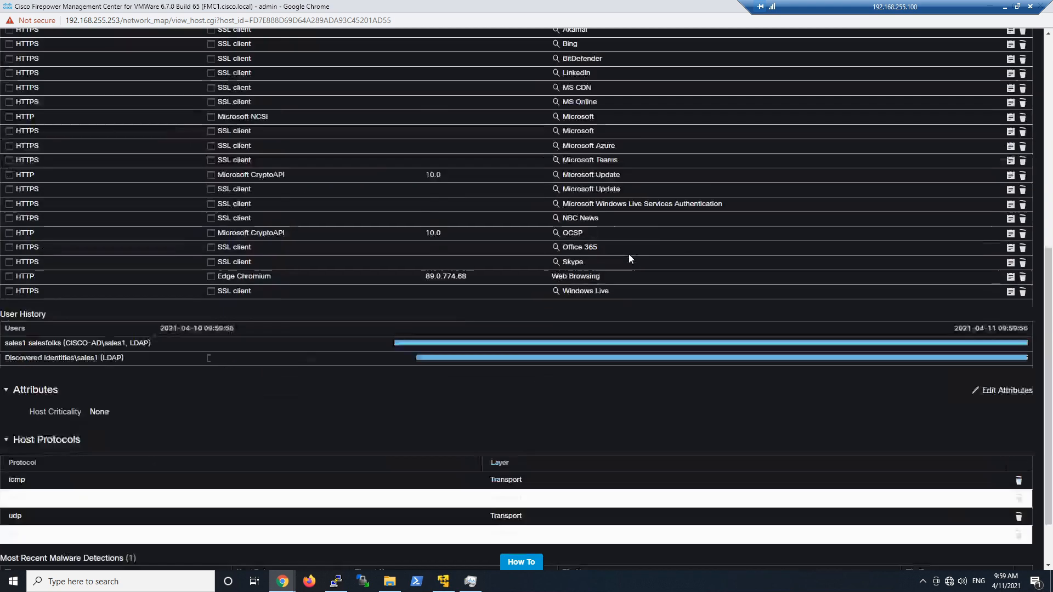
scroll("down", 3)
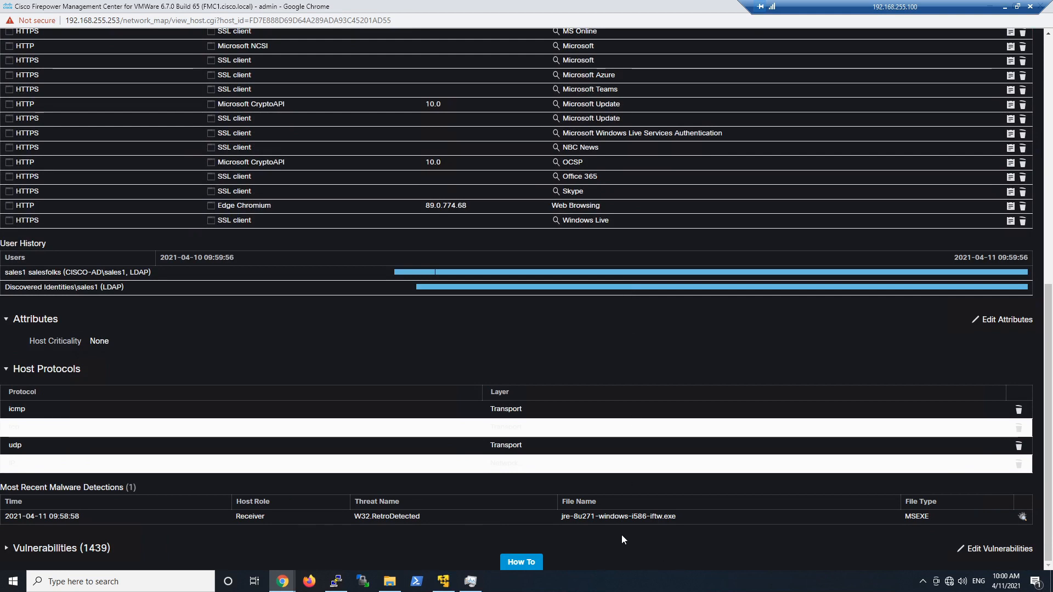
mouse_move(348, 553)
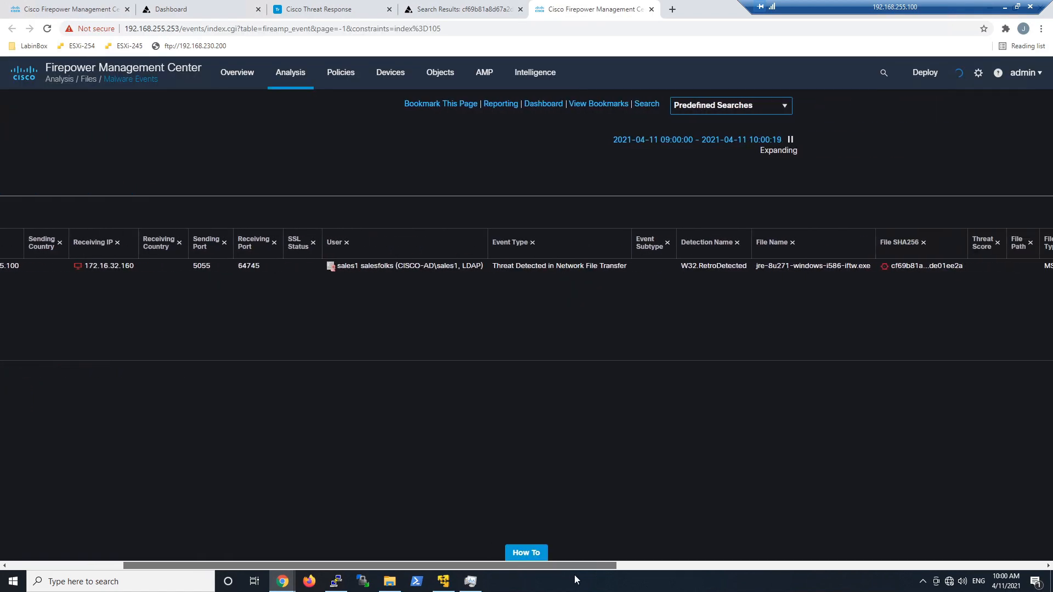
scroll("right", 3)
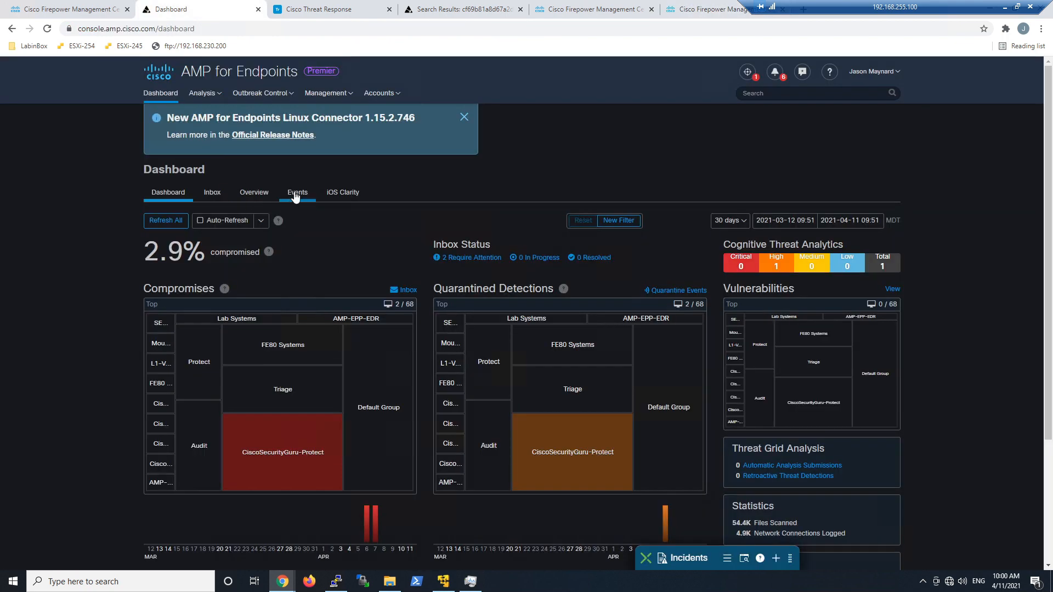
Step: View the AMP events list and expand the jre Retrospective Quarantine event
left_click(297, 192)
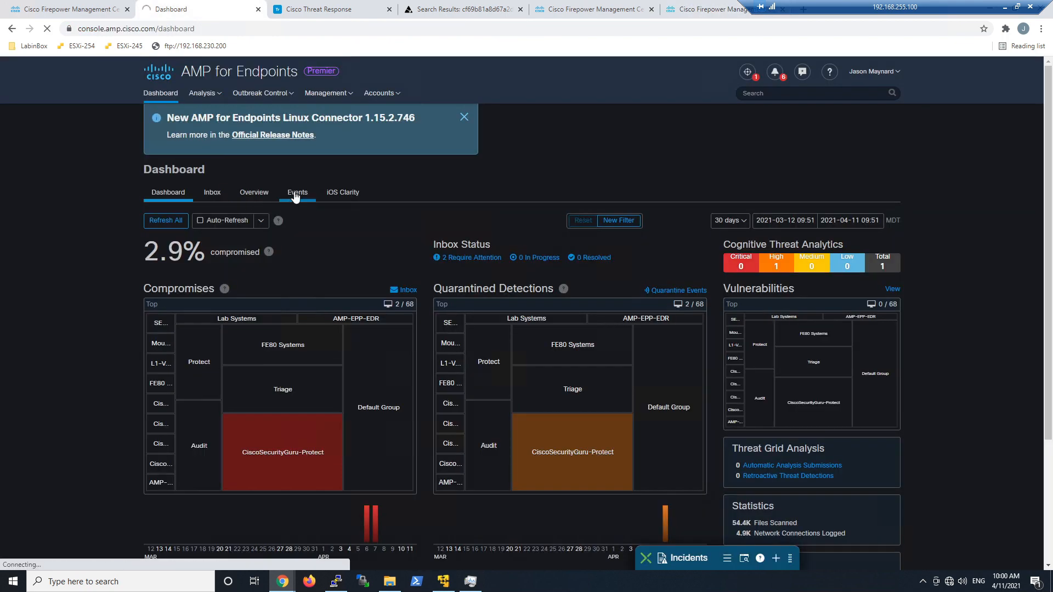
left_click(297, 193)
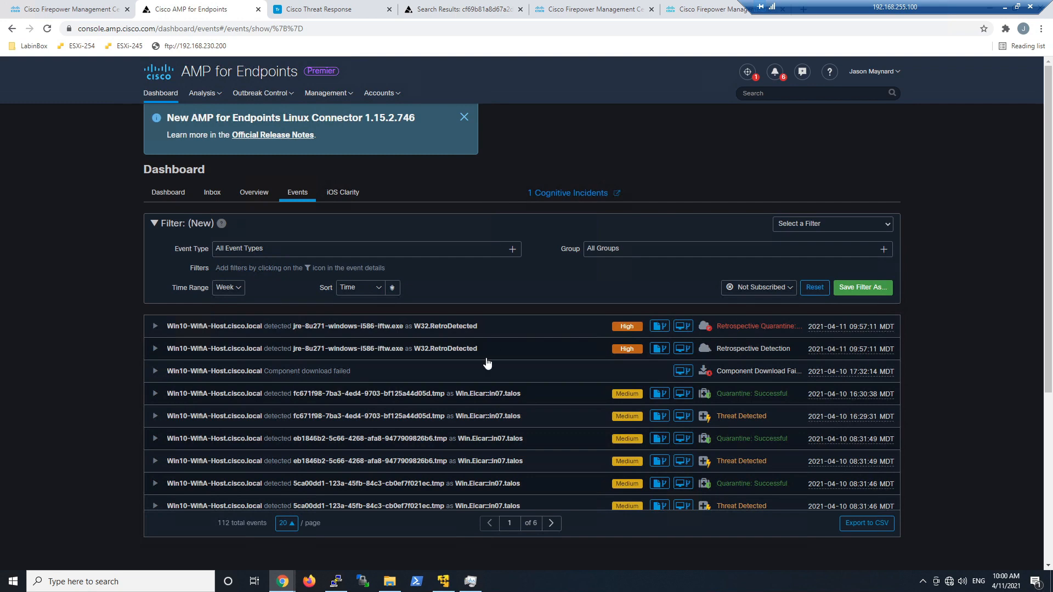
left_click(155, 327)
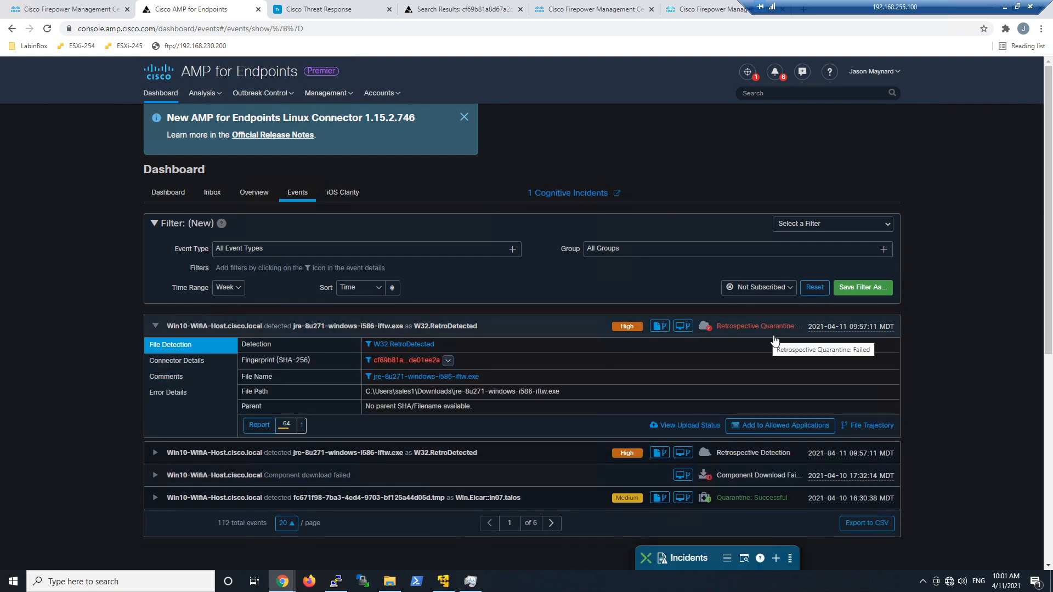
mouse_move(710, 373)
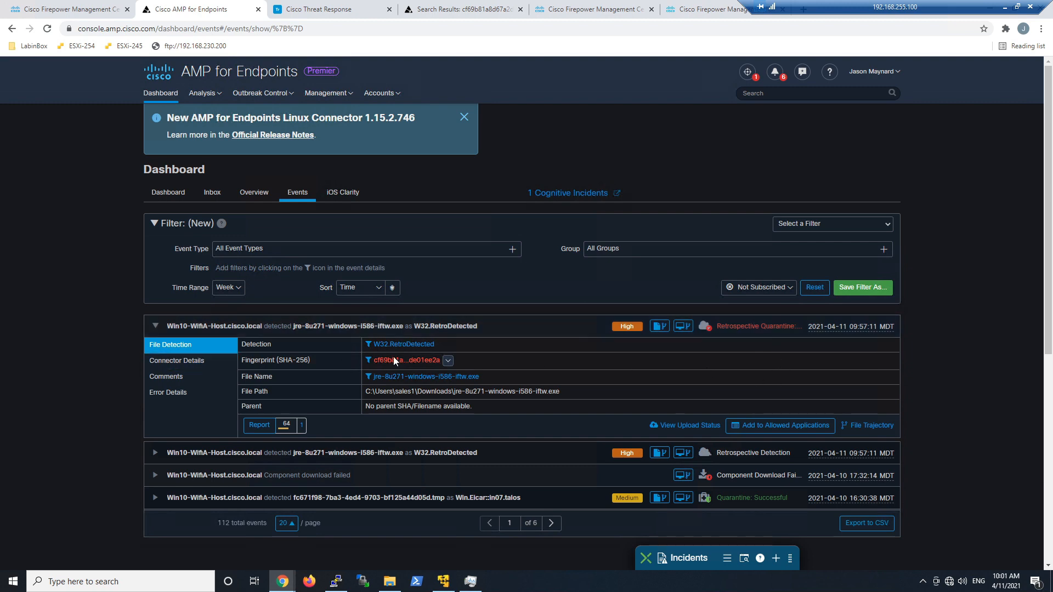
Step: In the host's device trajectory, inspect the jre W32.RetroDetected retrospective quarantine event details
left_click(871, 426)
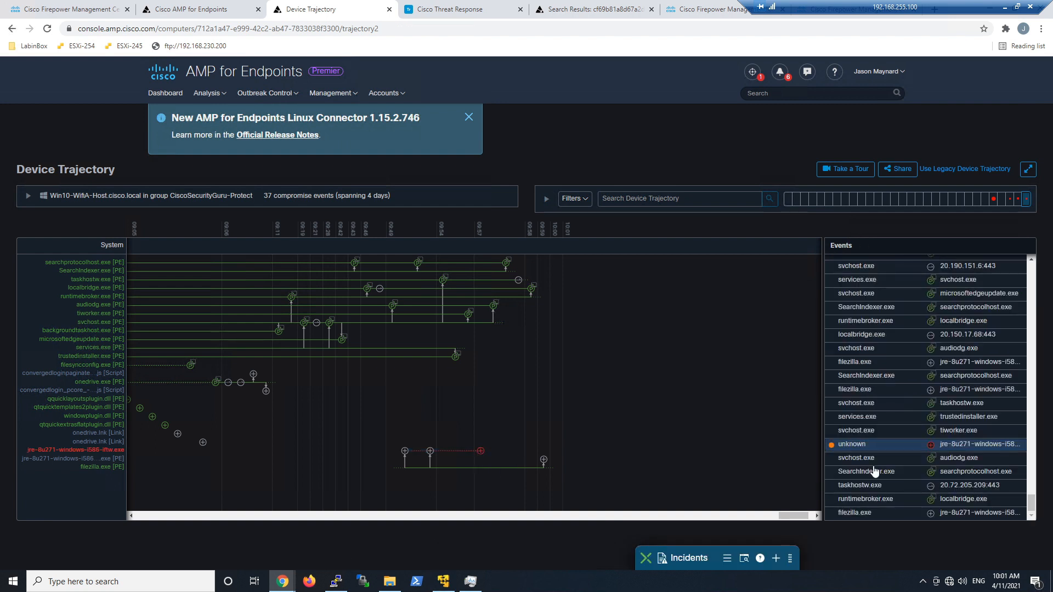
left_click(852, 444)
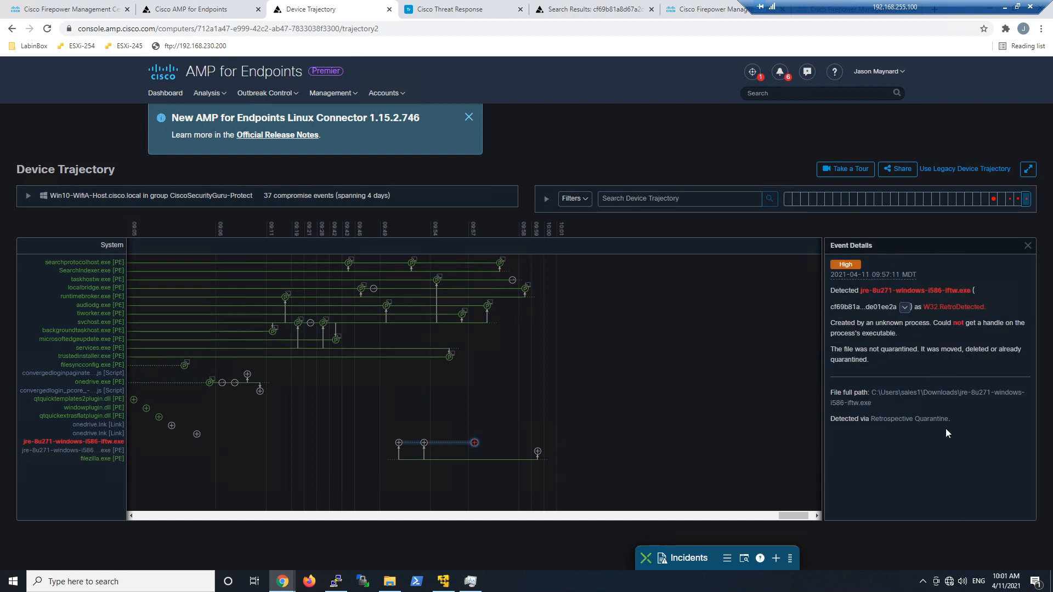
double_click(908, 418)
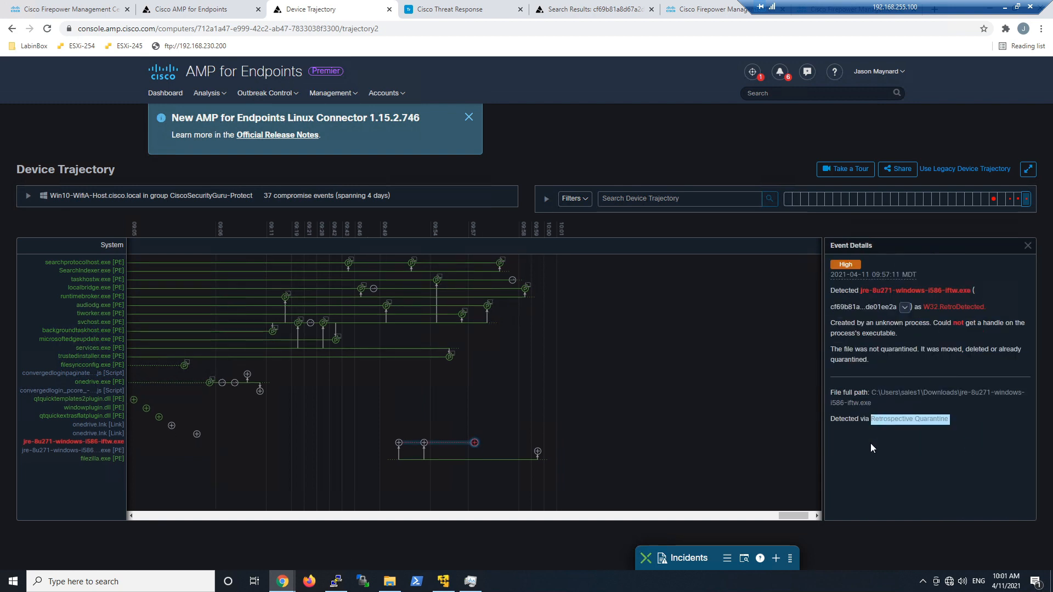